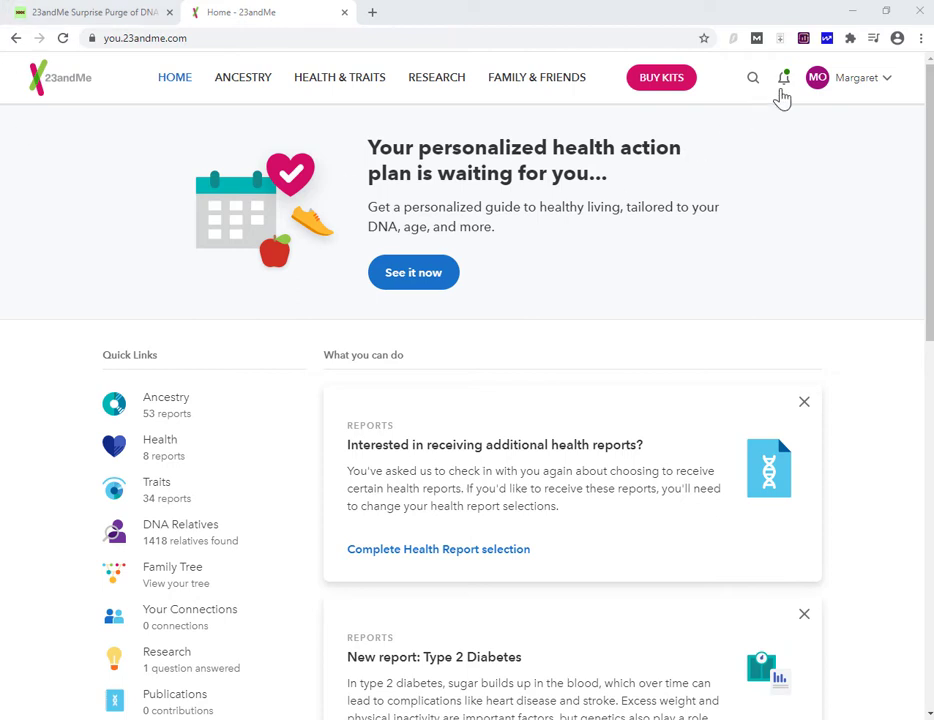
Step: Check new-relative notifications, then view all DNA Relatives from the Family & Friends menu
left_click(784, 76)
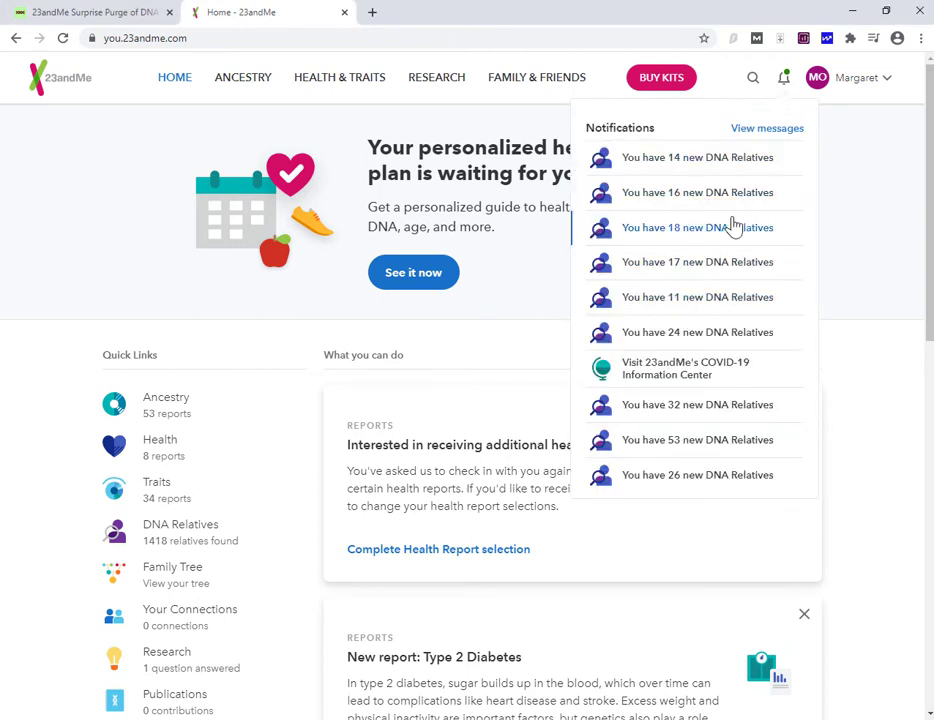
mouse_move(740, 358)
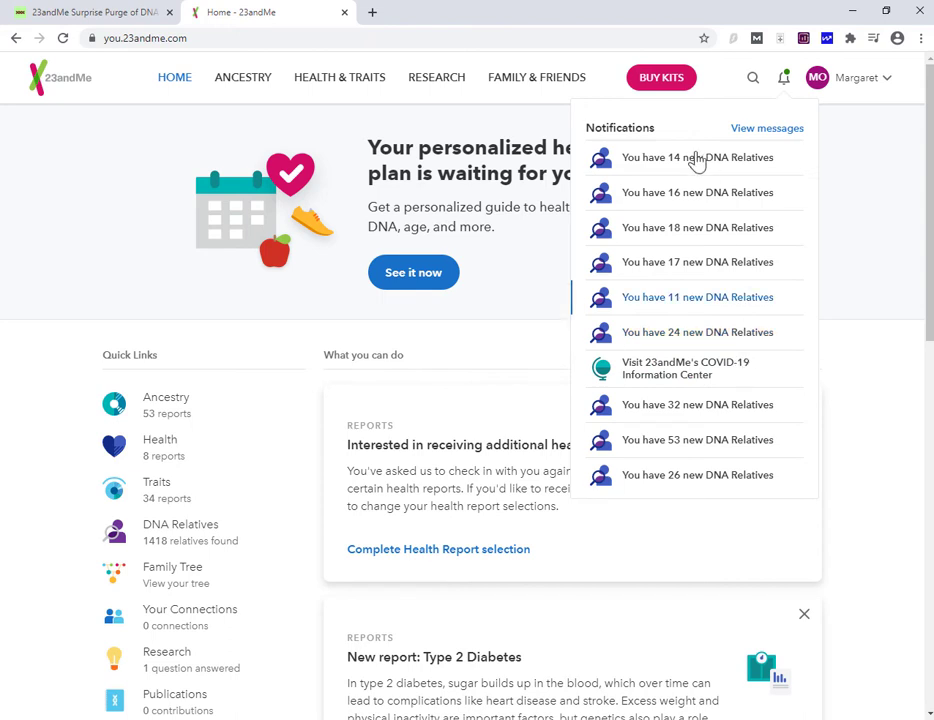
mouse_move(752, 432)
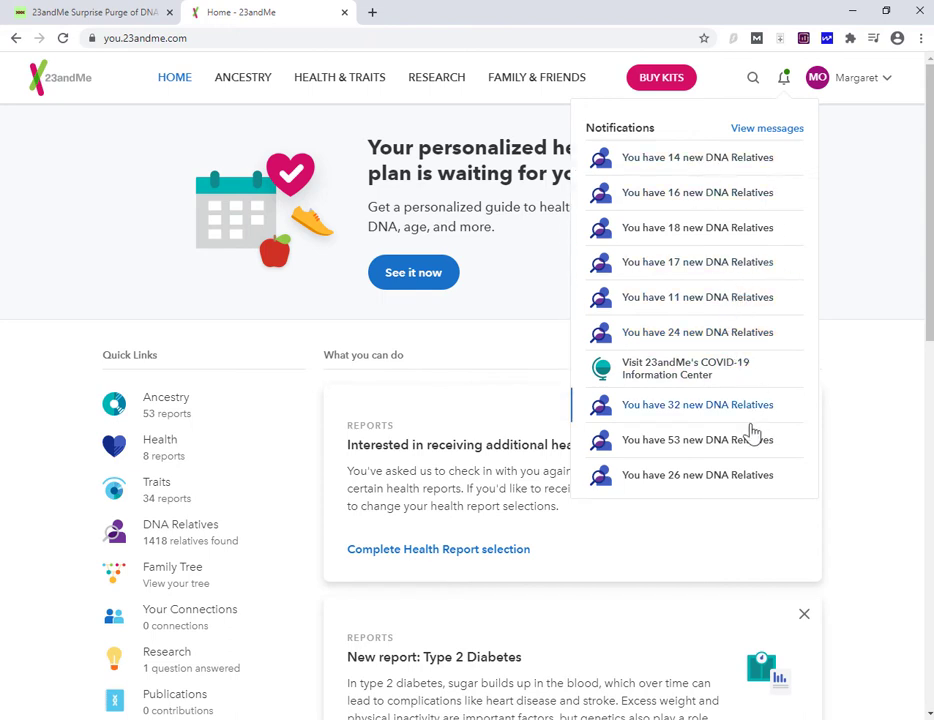
mouse_move(782, 424)
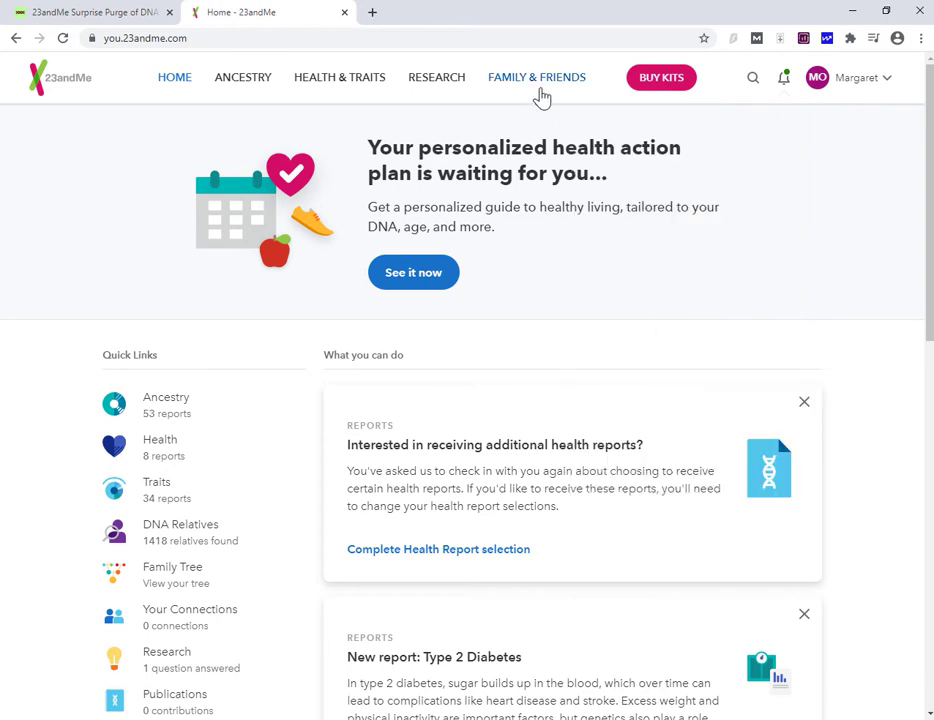
left_click(536, 76)
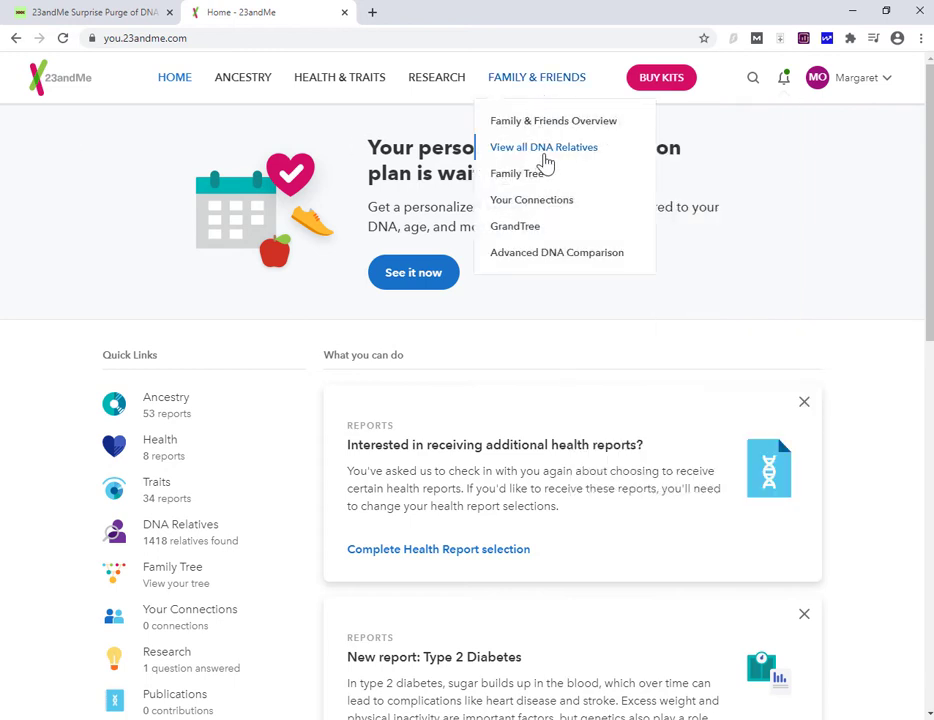
left_click(544, 148)
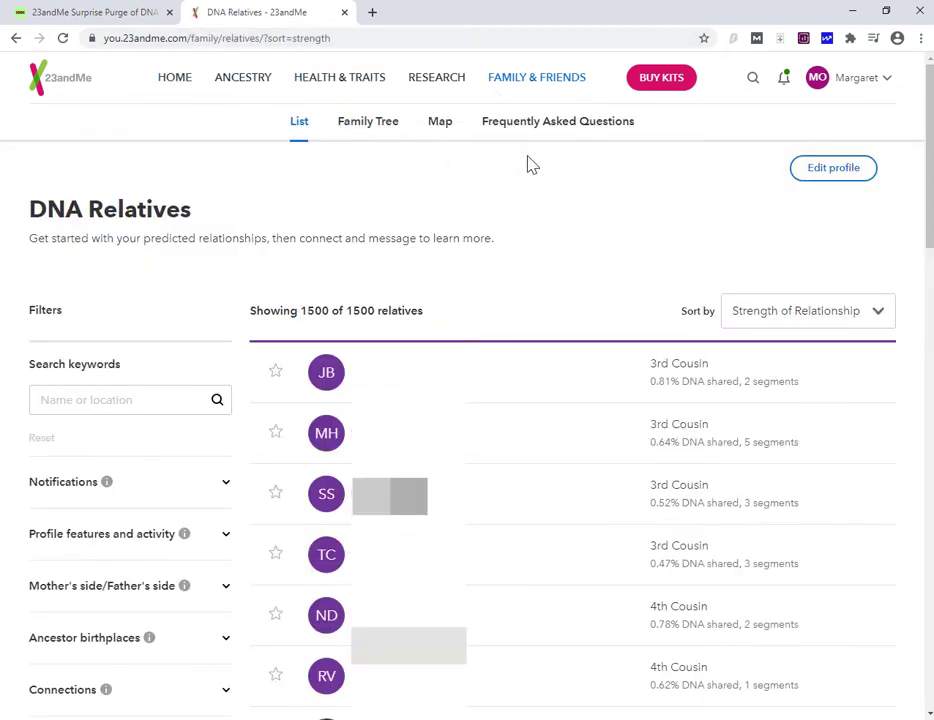
mouse_move(612, 164)
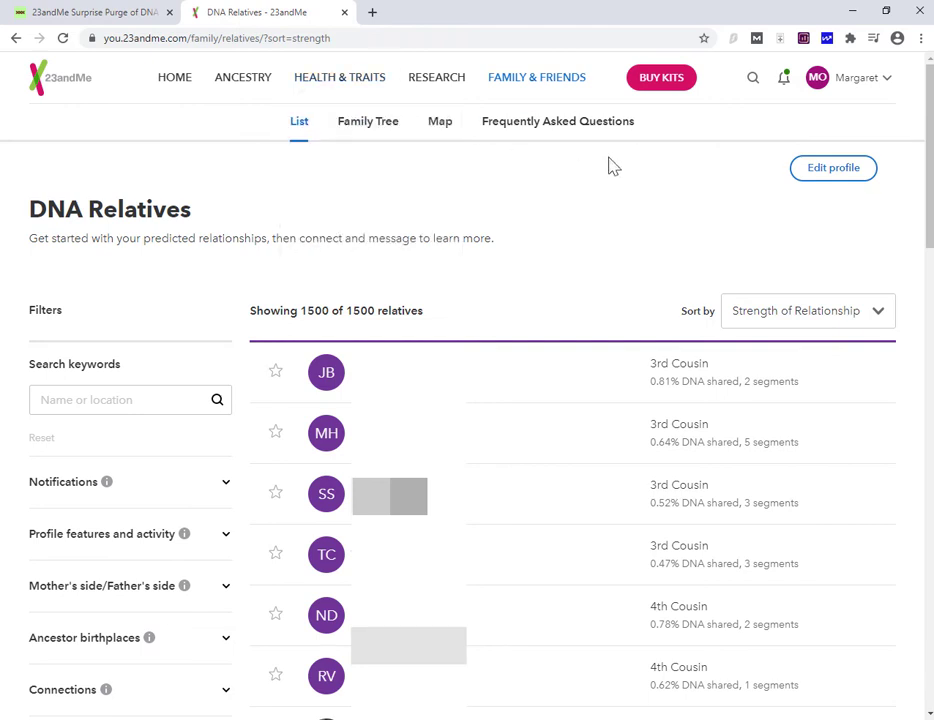
mouse_move(652, 176)
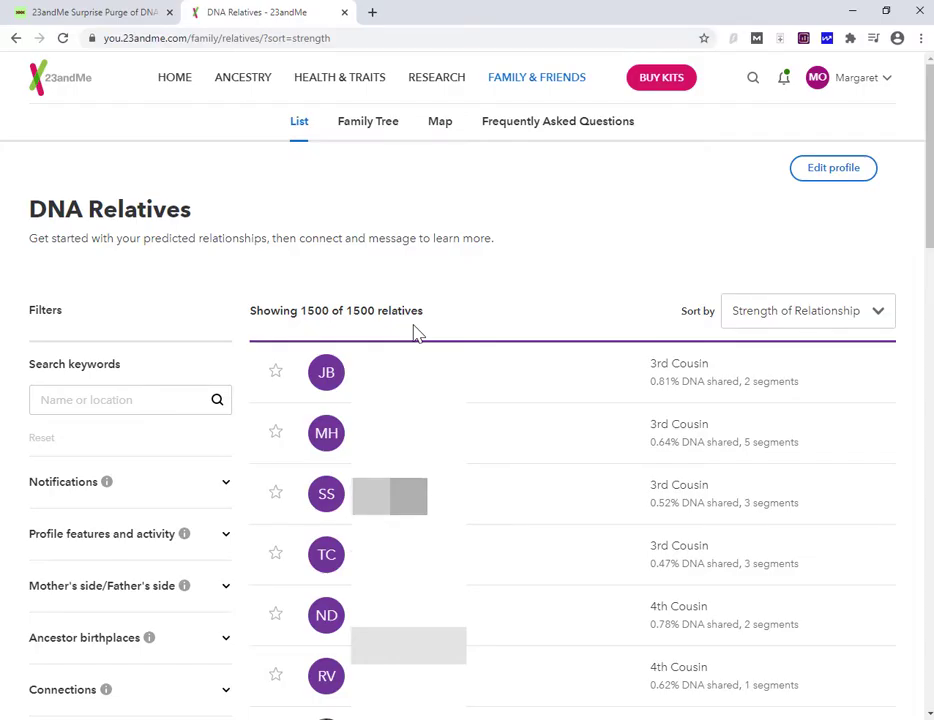
mouse_move(532, 324)
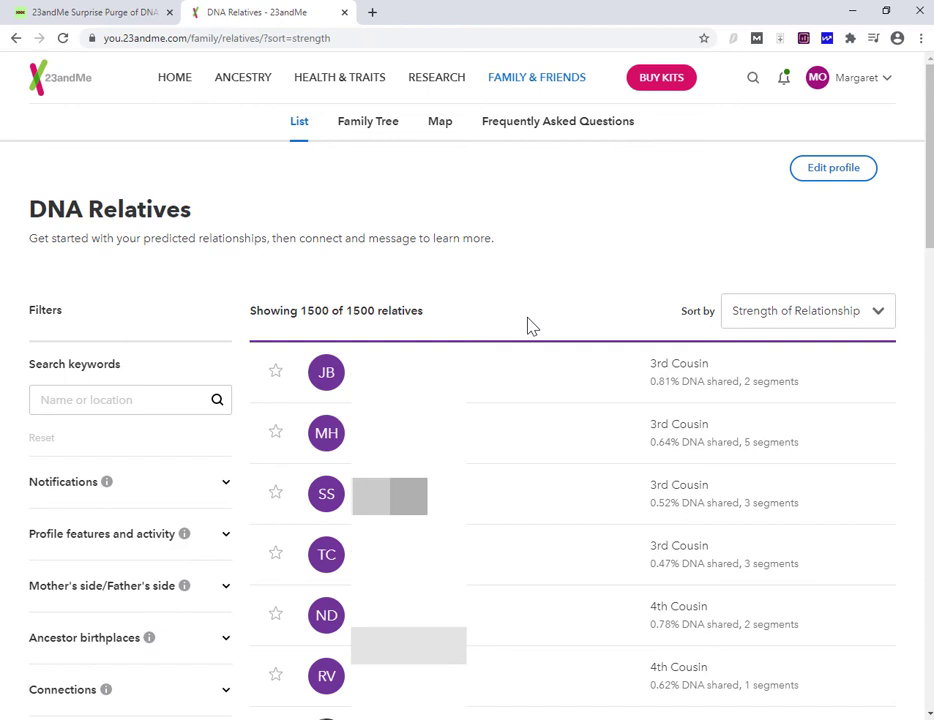
mouse_move(444, 340)
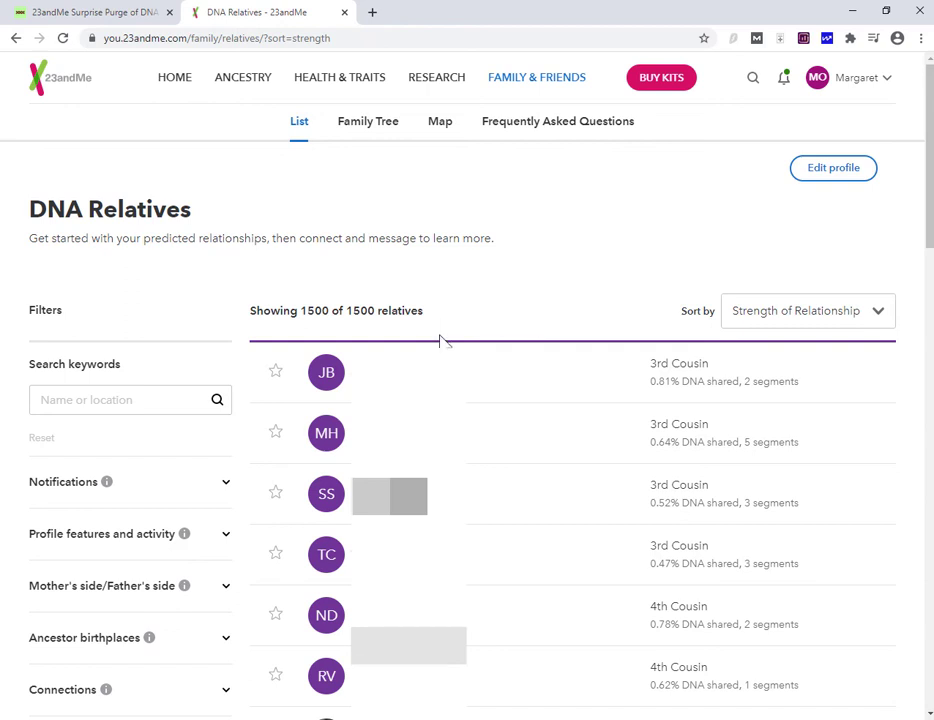
mouse_move(532, 320)
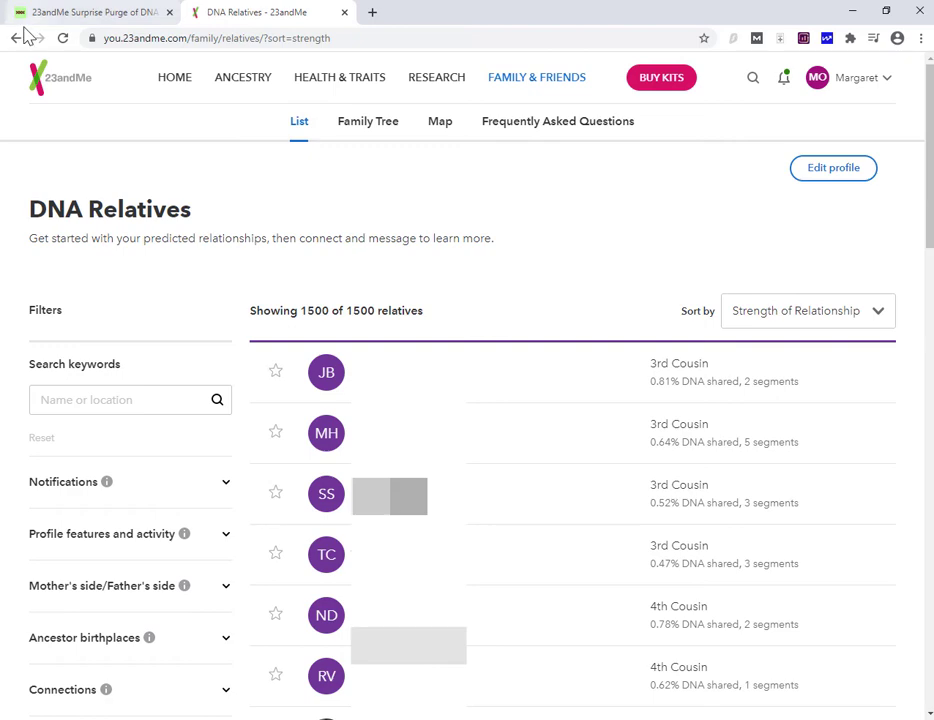
Step: Switch to the Data Mining DNA purge article and scroll down to the unlocking-matches section
left_click(90, 12)
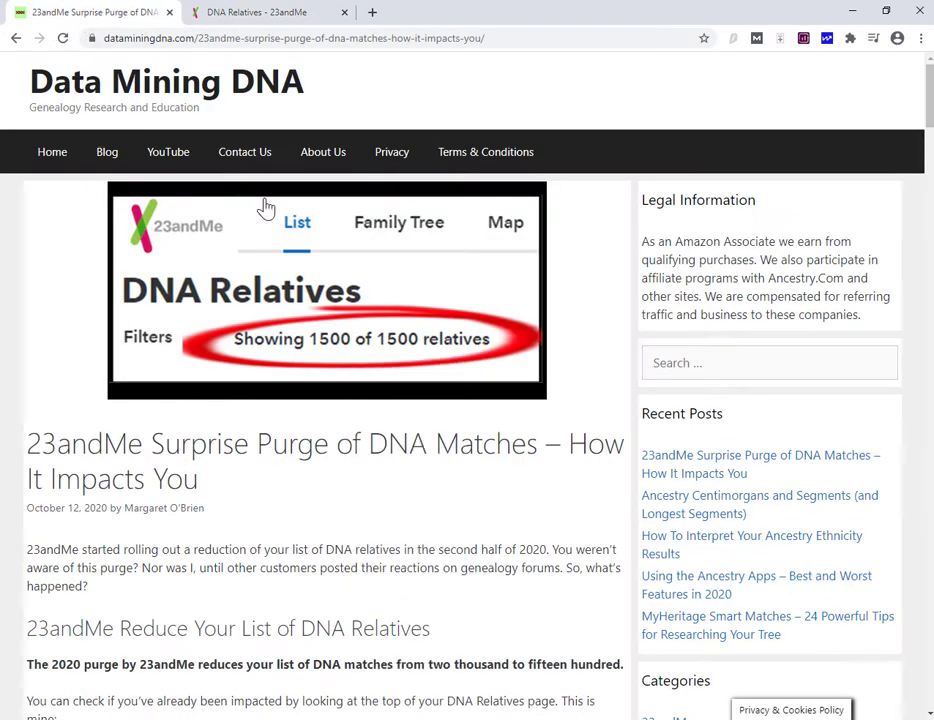
scroll("down", 3)
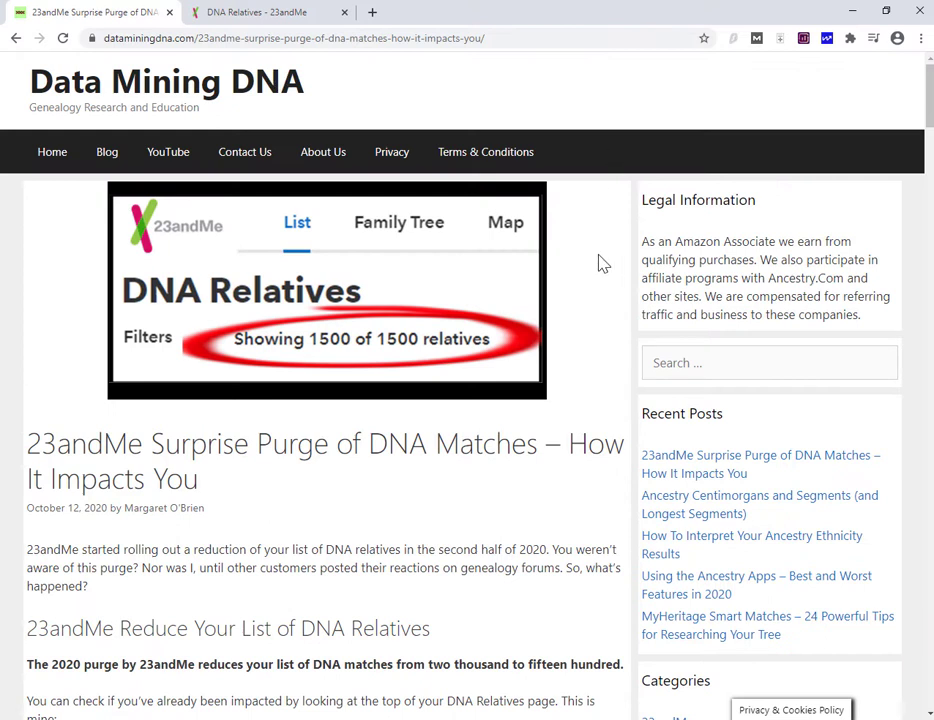
mouse_move(512, 552)
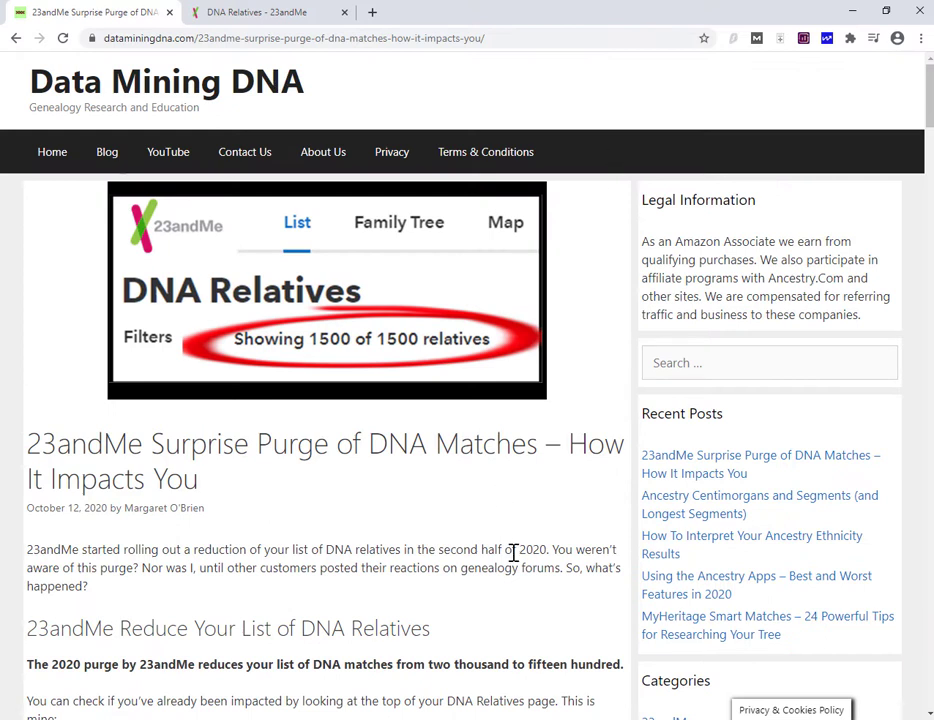
mouse_move(304, 442)
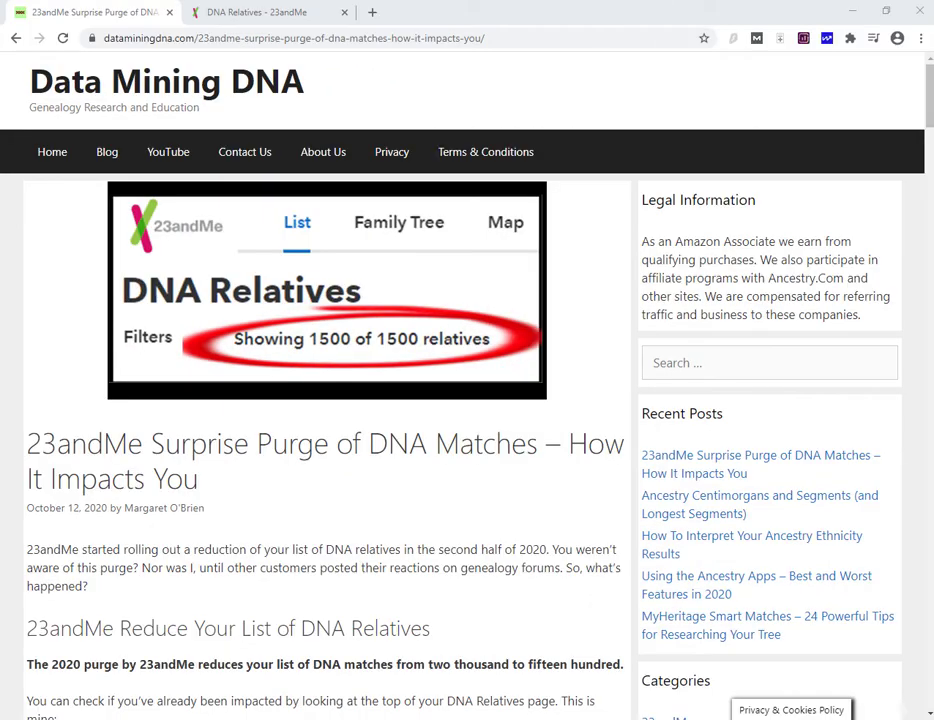
mouse_move(392, 130)
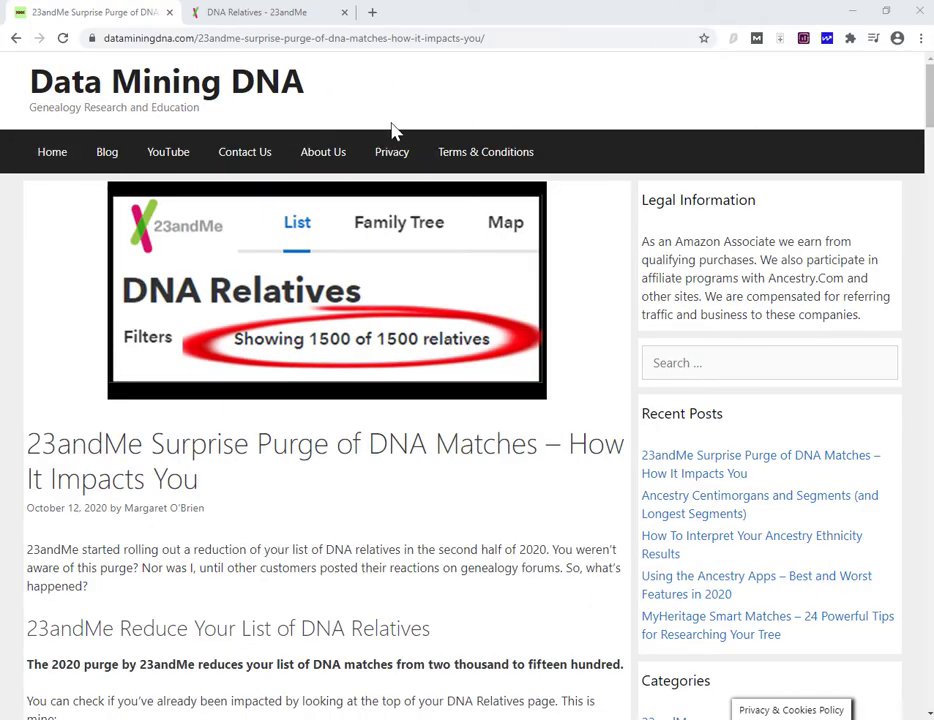
scroll("down", 3)
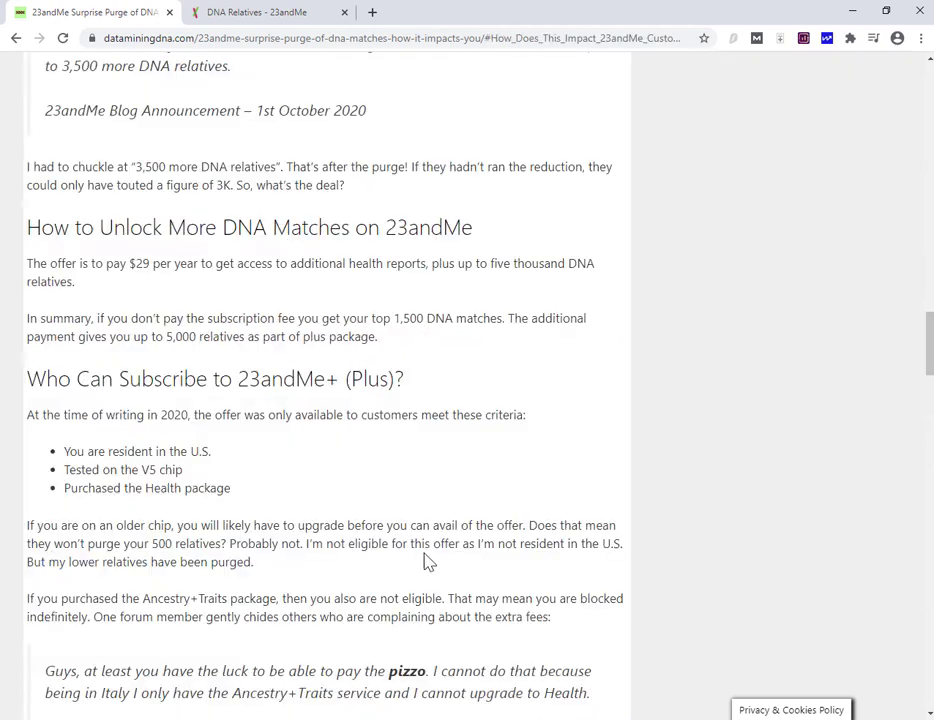
scroll("up", 3)
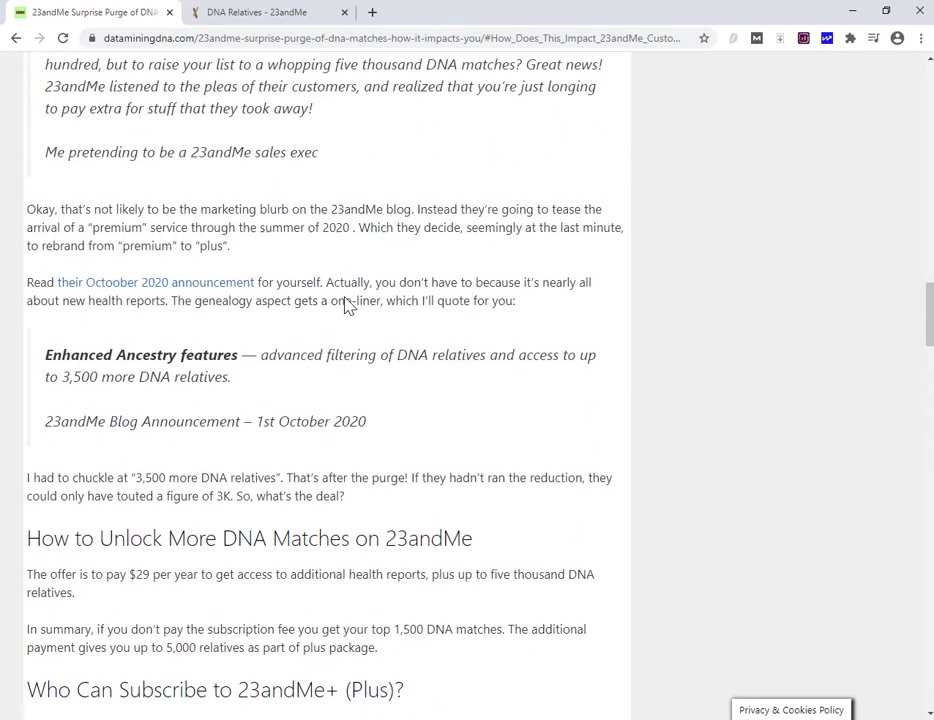
scroll("down", 3)
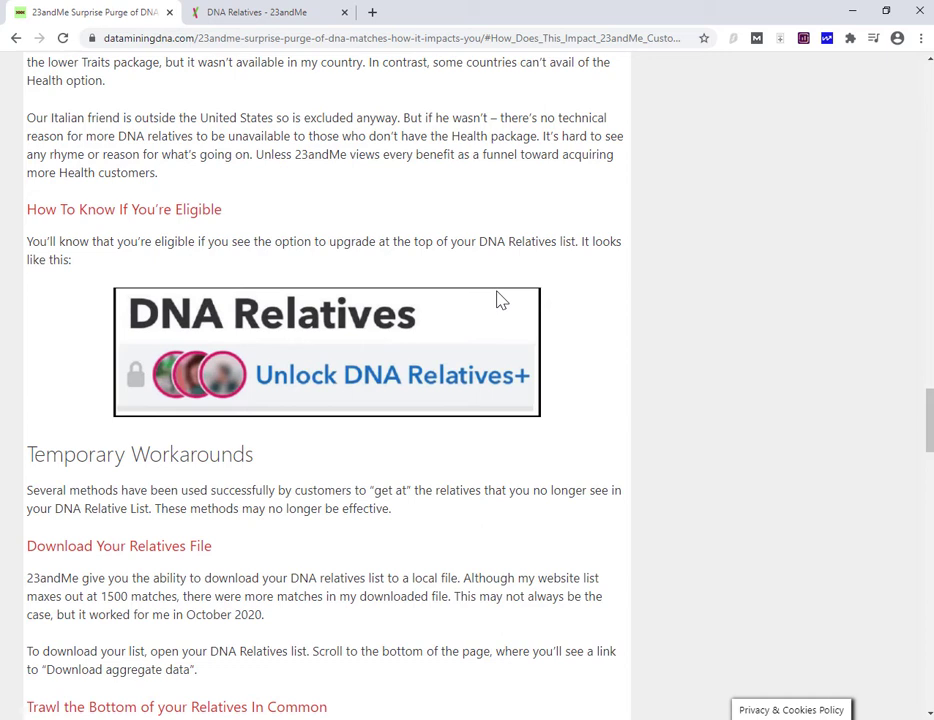
mouse_move(490, 272)
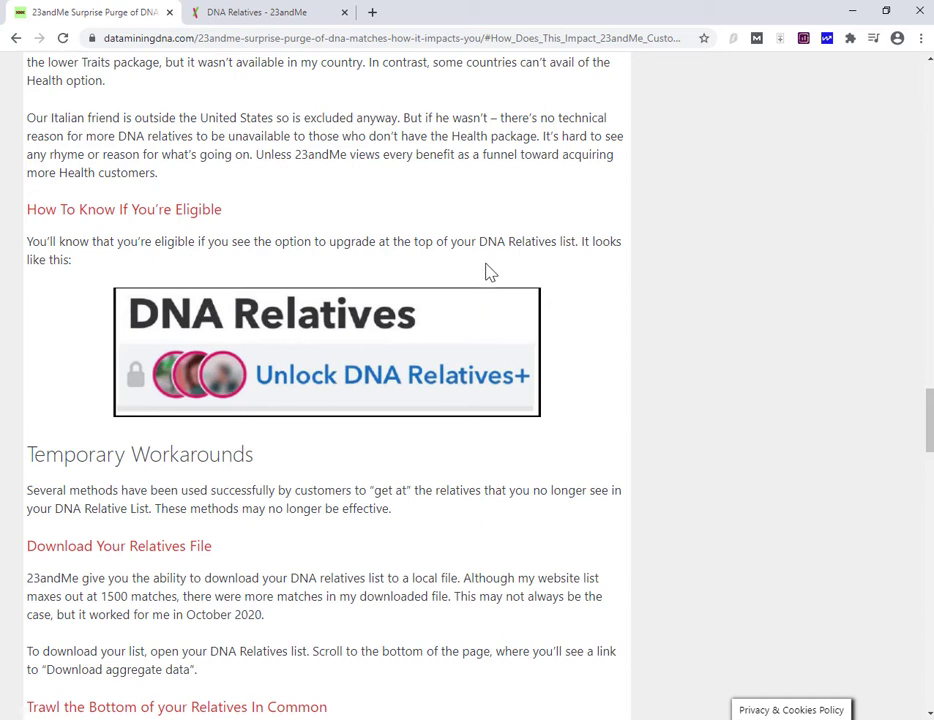
scroll("up", 3)
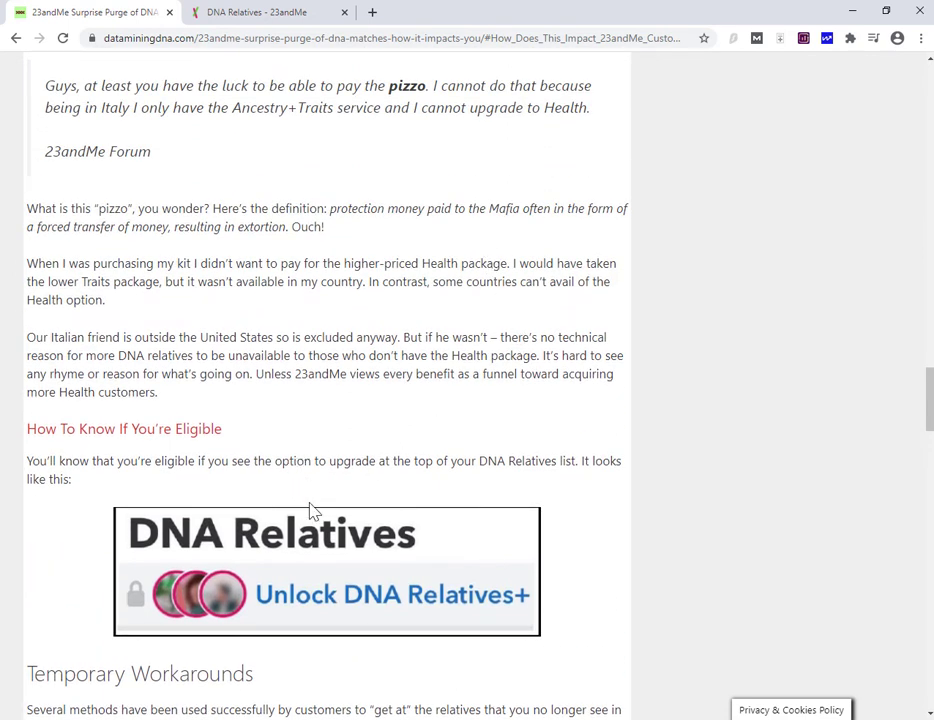
mouse_move(336, 504)
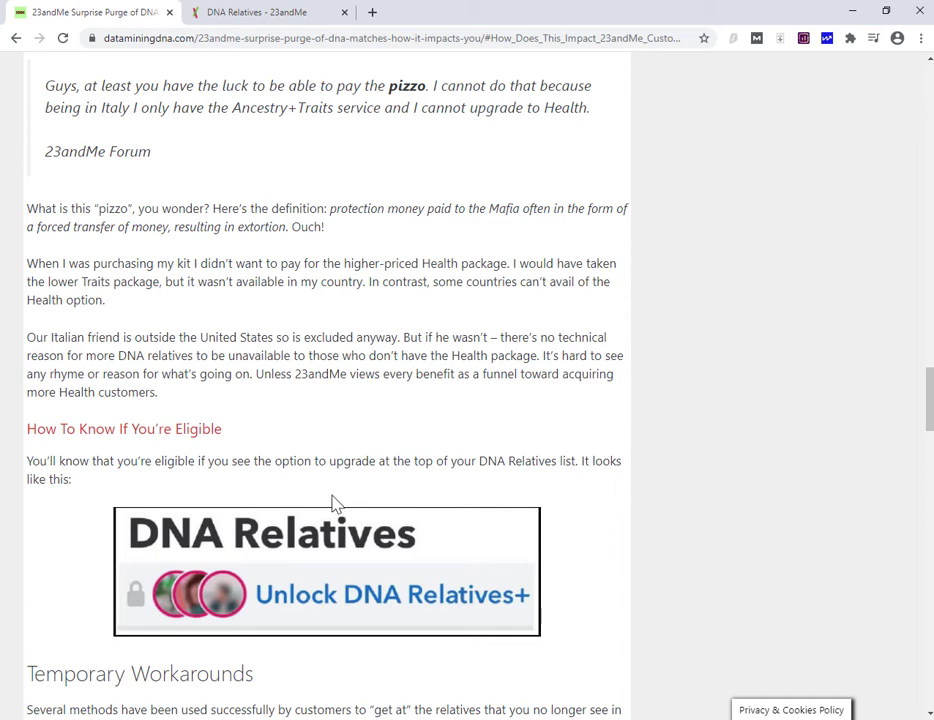
scroll("up", 3)
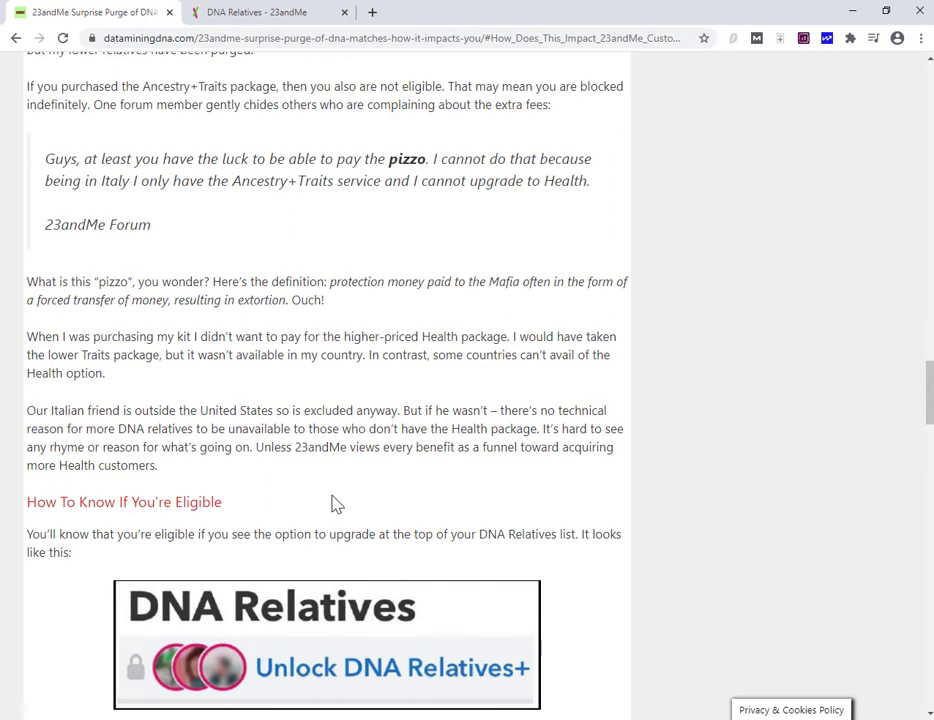
scroll("down", 3)
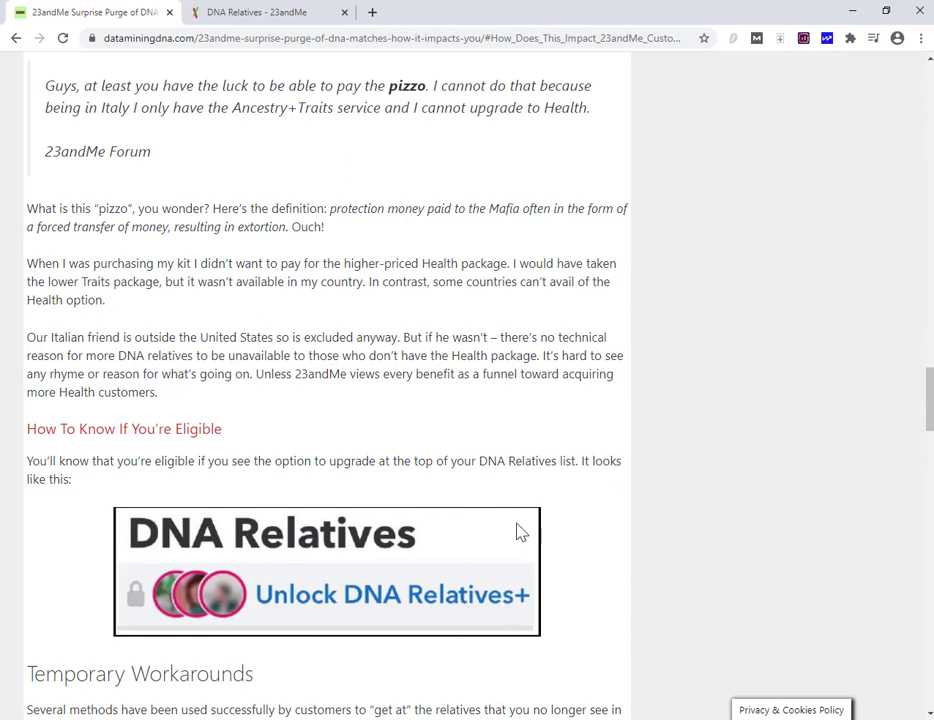
mouse_move(488, 450)
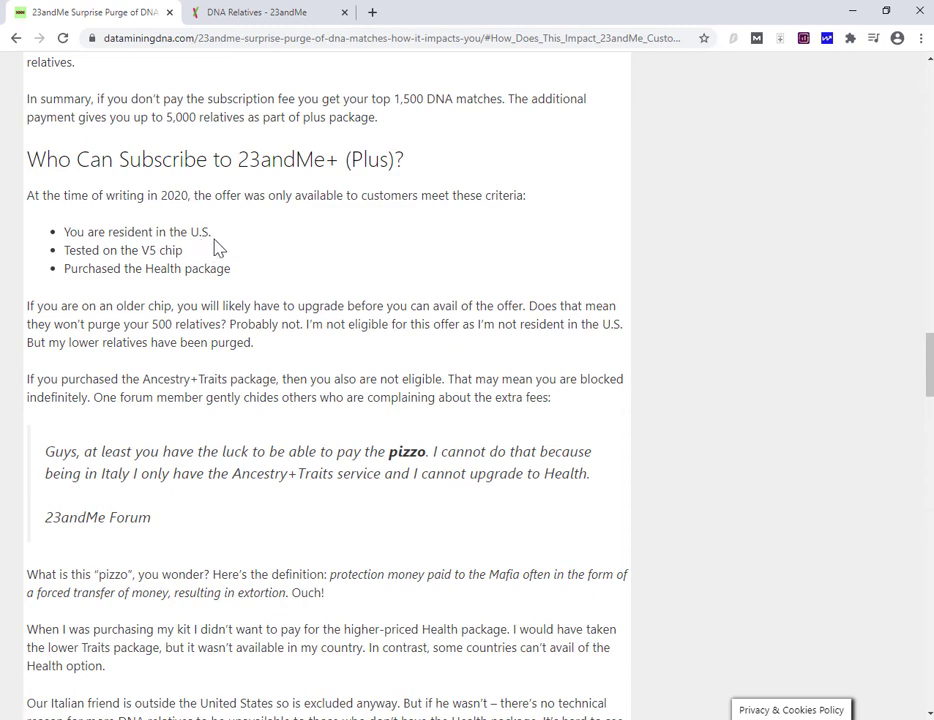
mouse_move(184, 262)
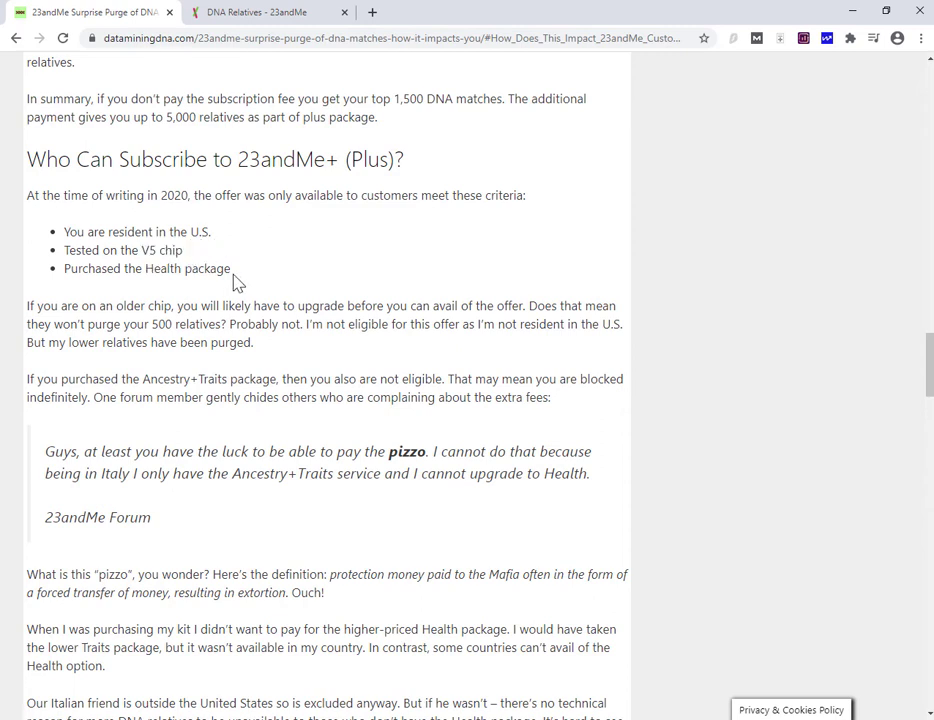
mouse_move(276, 262)
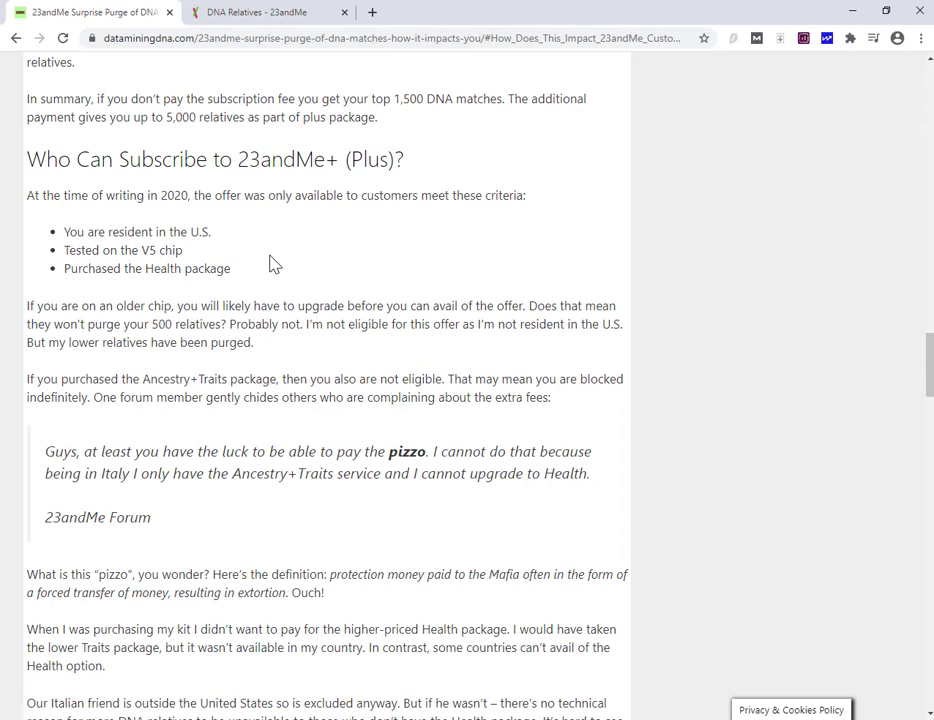
mouse_move(220, 326)
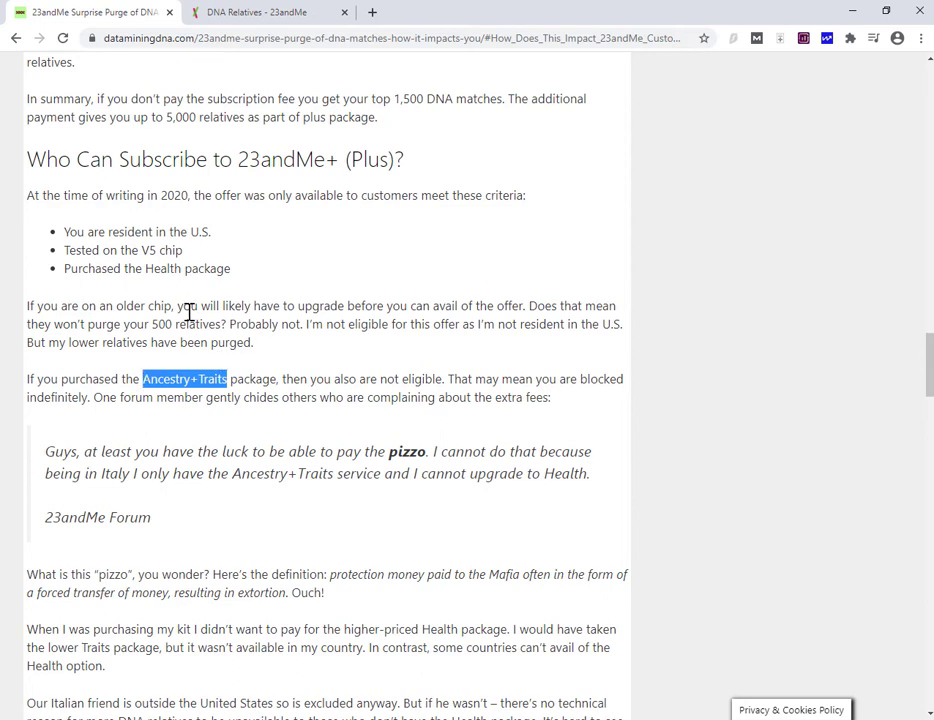
Step: Highlight 'Ancestry+Traits' and a forum-quote passage, then return to the 23andMe DNA Relatives list
left_click(232, 378)
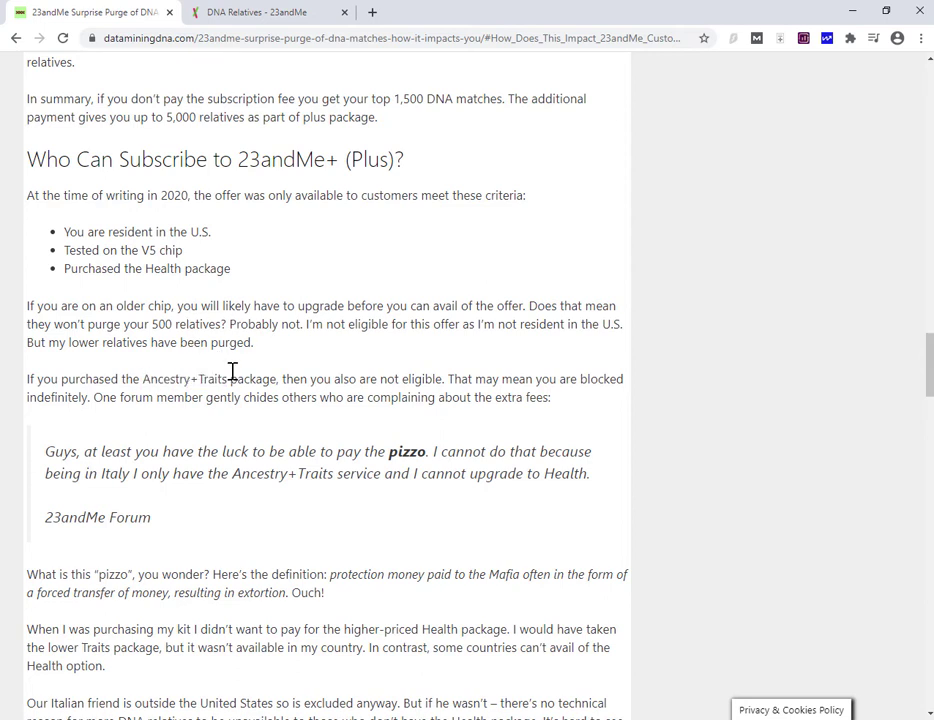
double_click(184, 380)
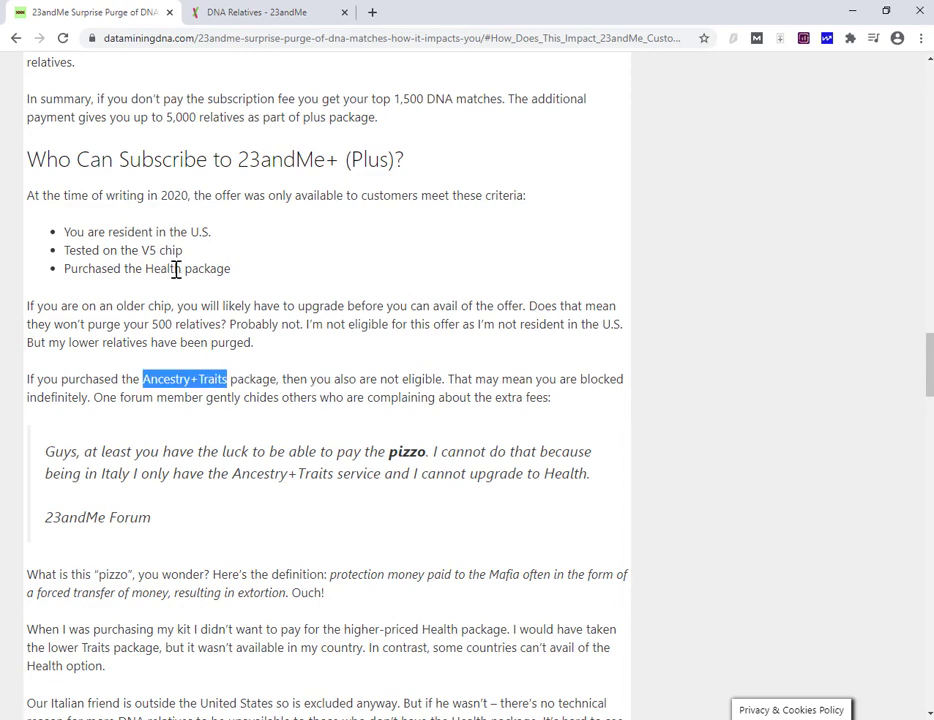
mouse_move(210, 236)
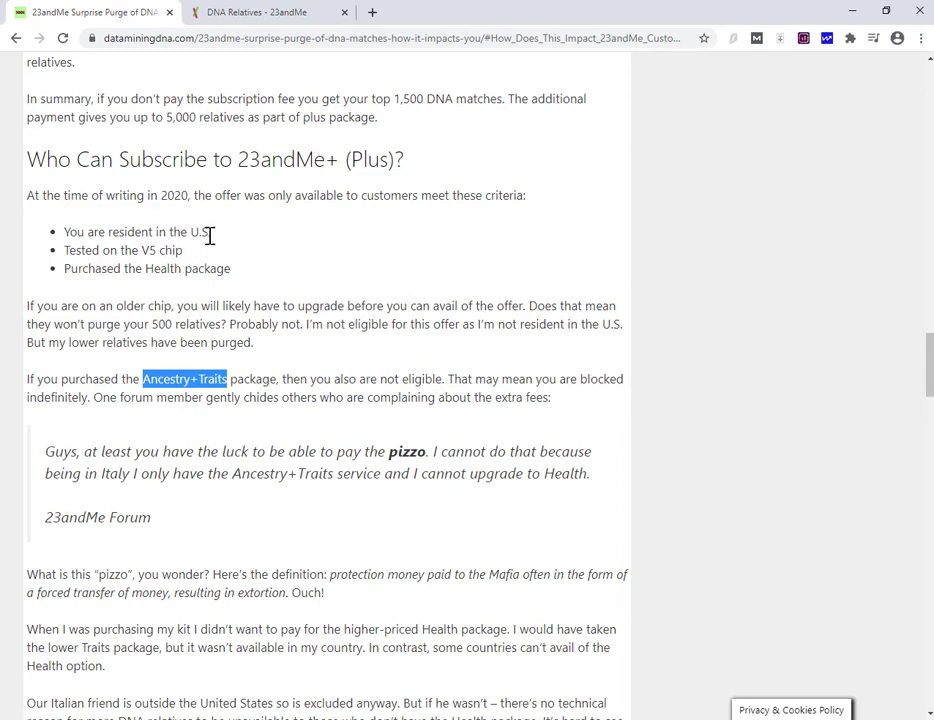
mouse_move(204, 404)
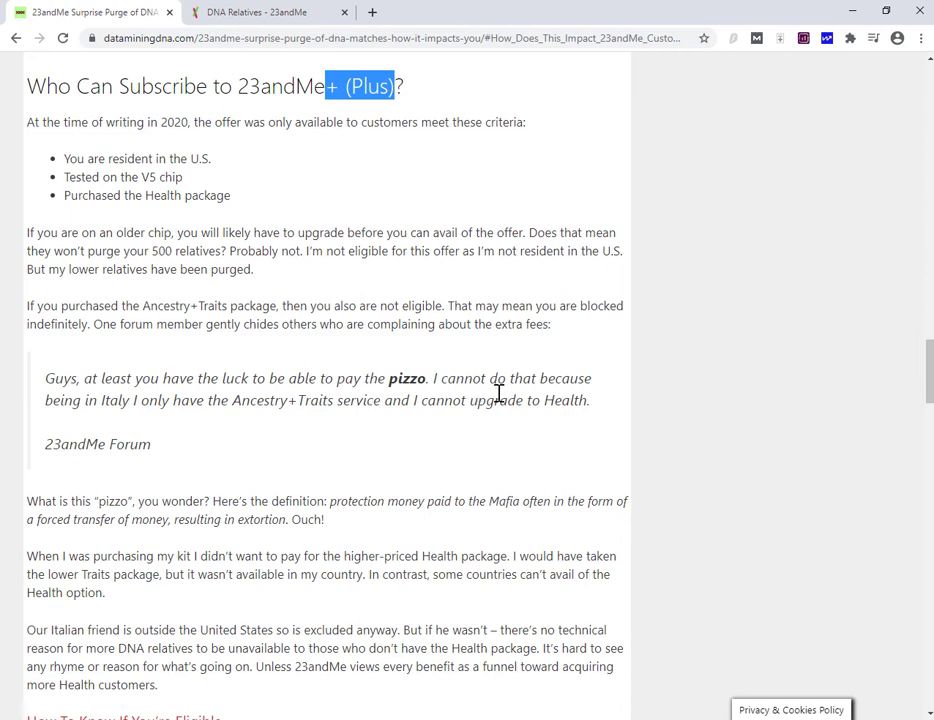
mouse_move(336, 400)
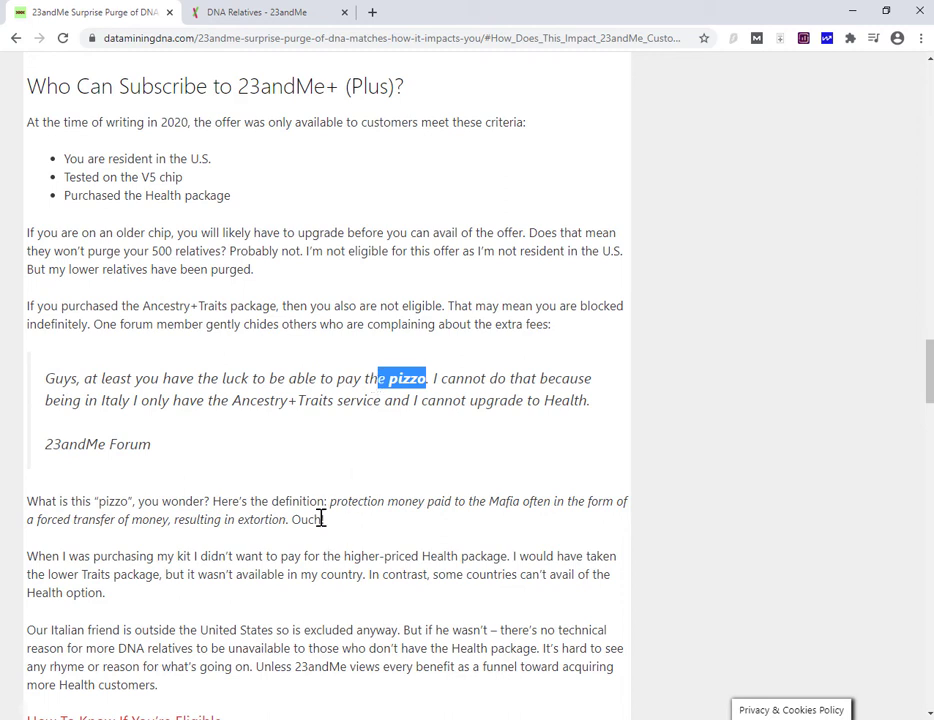
mouse_move(348, 518)
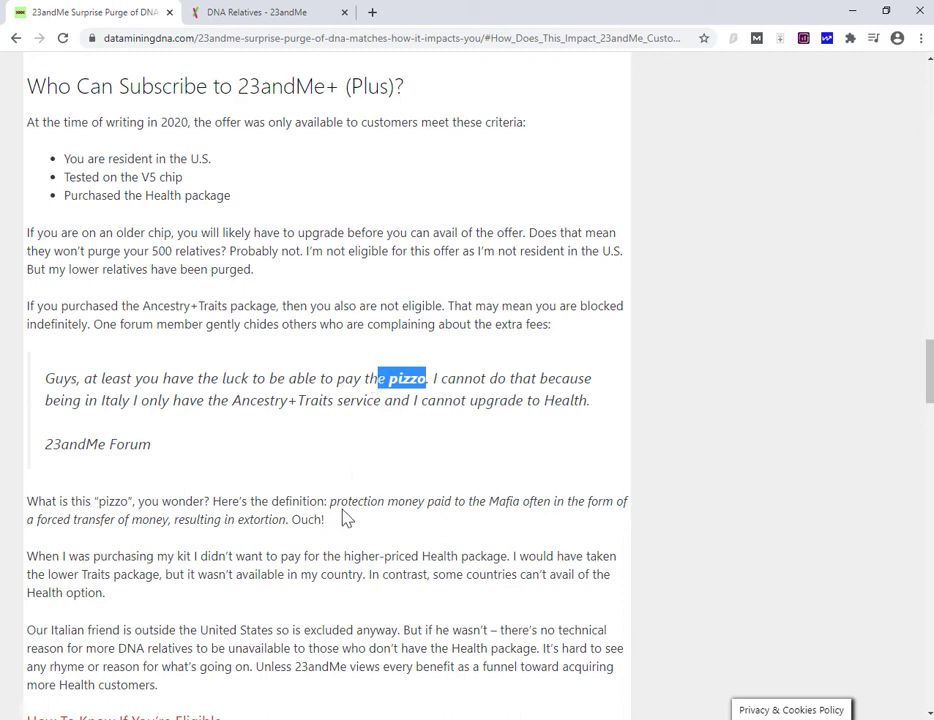
left_click_drag(330, 500, 324, 520)
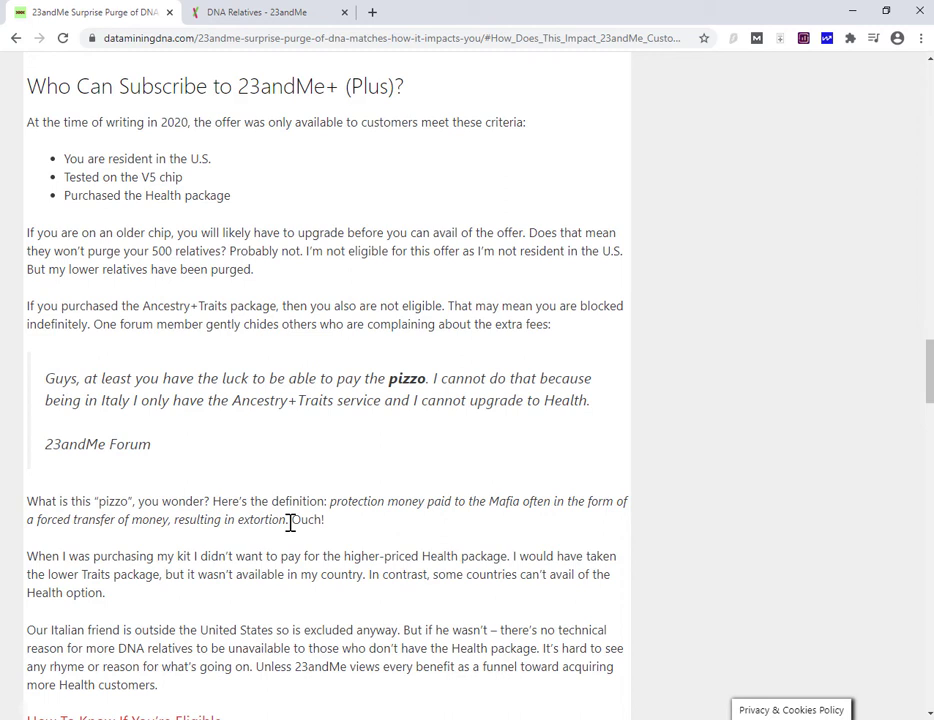
left_click(256, 12)
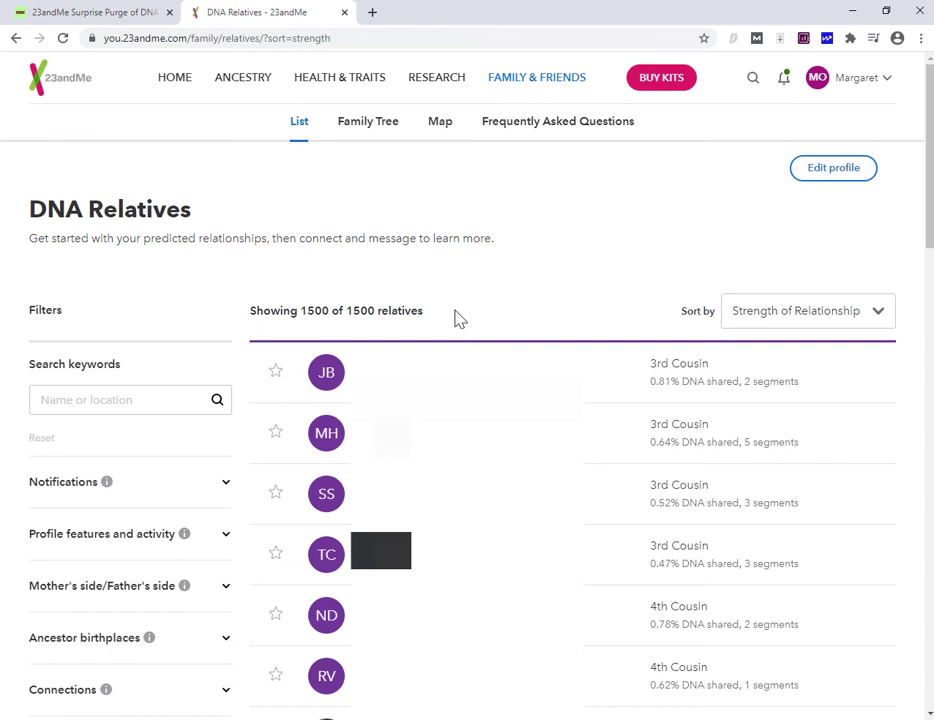
Step: Return to the 23andMe purge article and scroll up toward the blog's search box
left_click(90, 12)
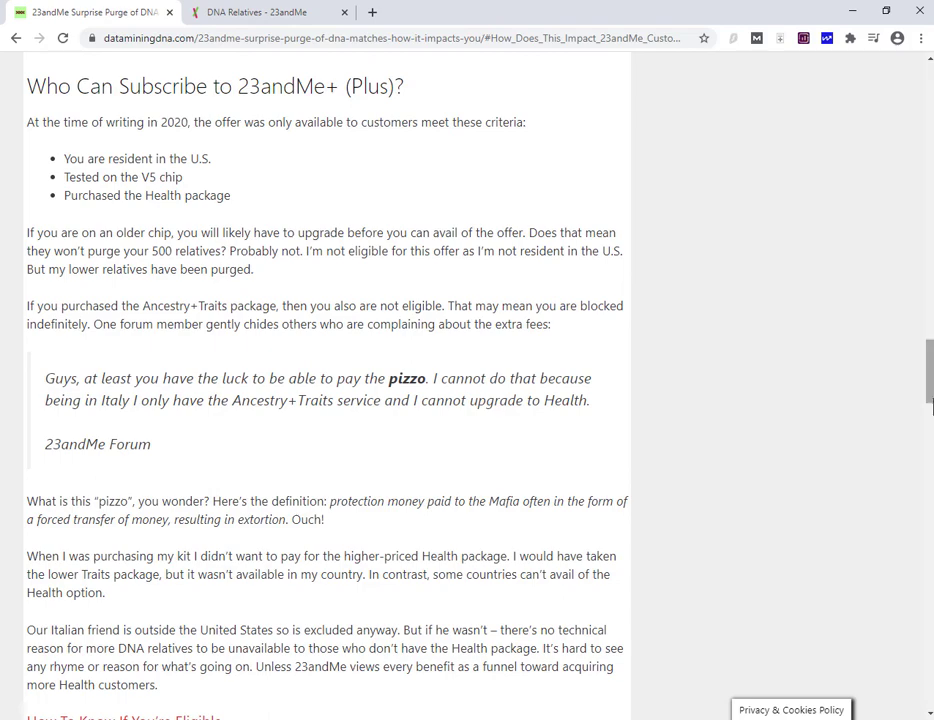
scroll("up", 3)
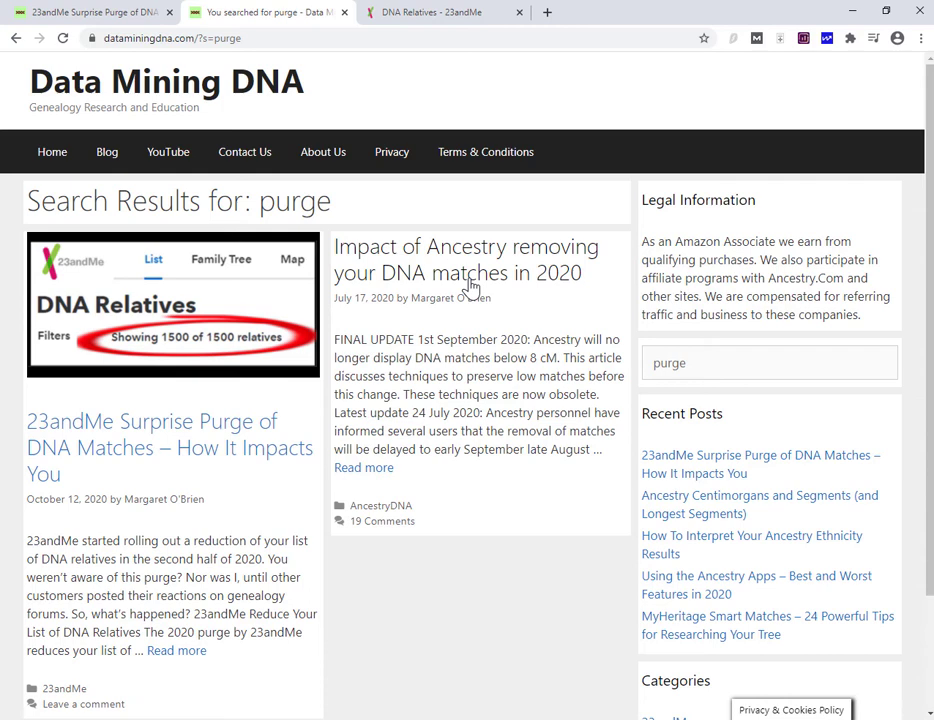
Step: Open the Ancestry match-removal article in a new tab and view the DNA Relatives list again
left_click(464, 260)
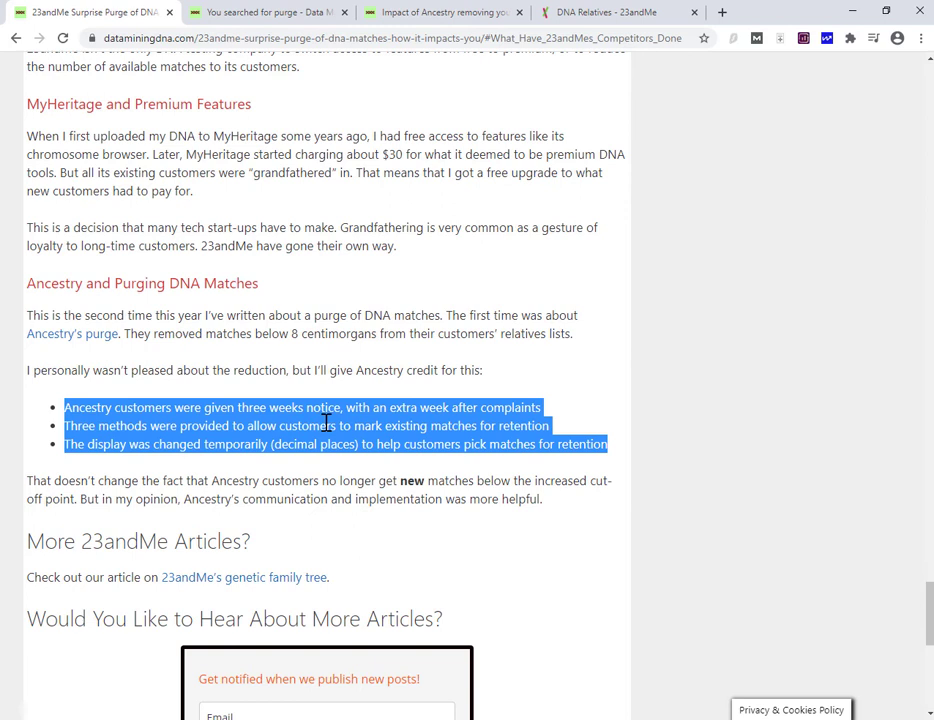
mouse_move(348, 408)
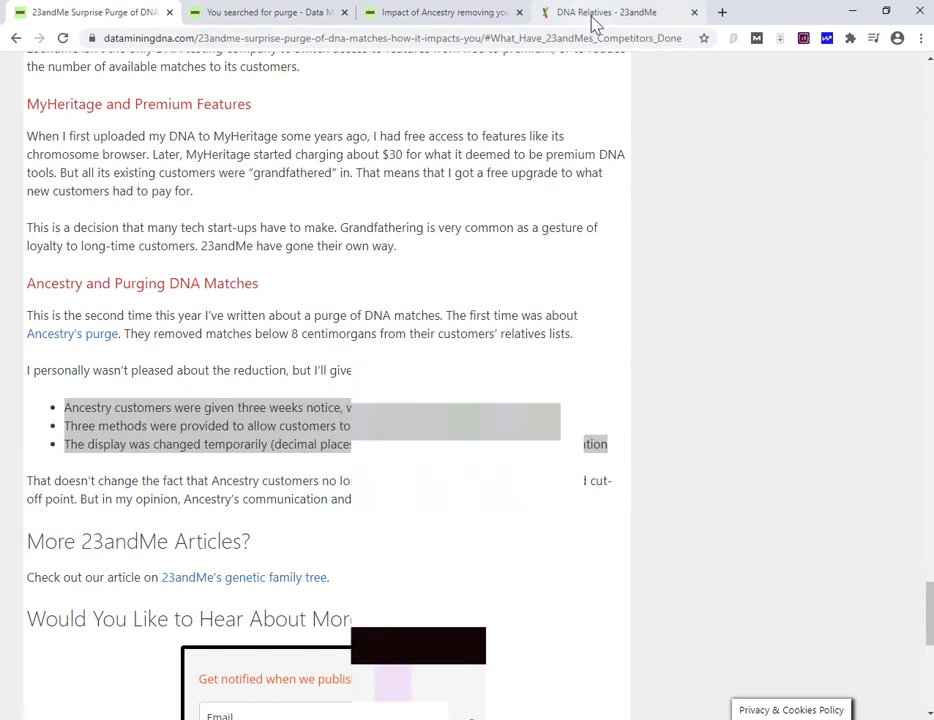
left_click(604, 12)
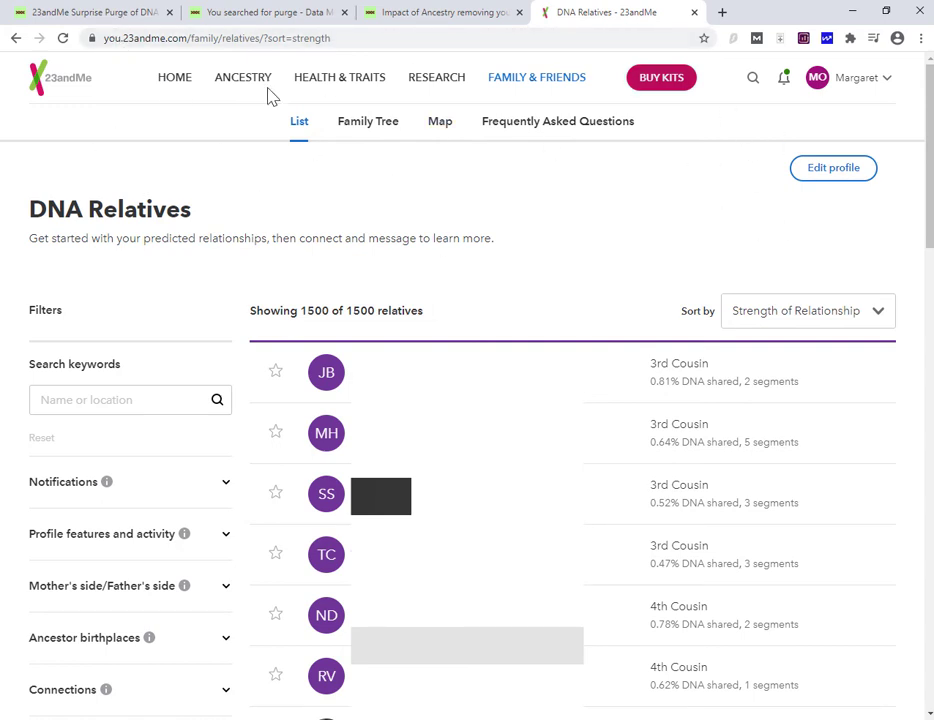
mouse_move(228, 108)
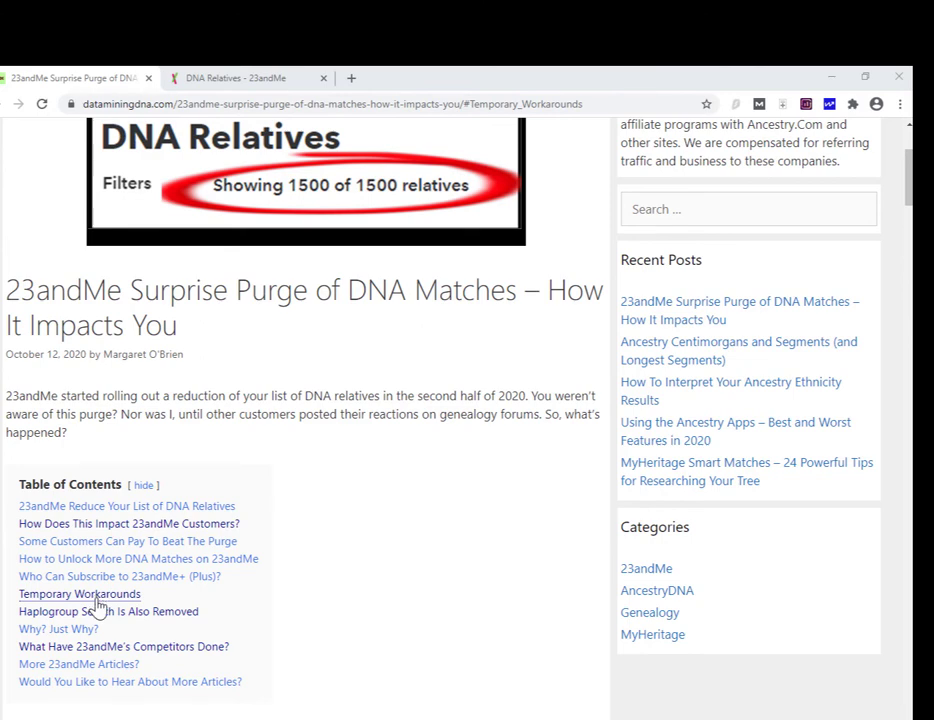
Step: Jump to the article's Temporary Workarounds section from the table of contents
left_click(80, 594)
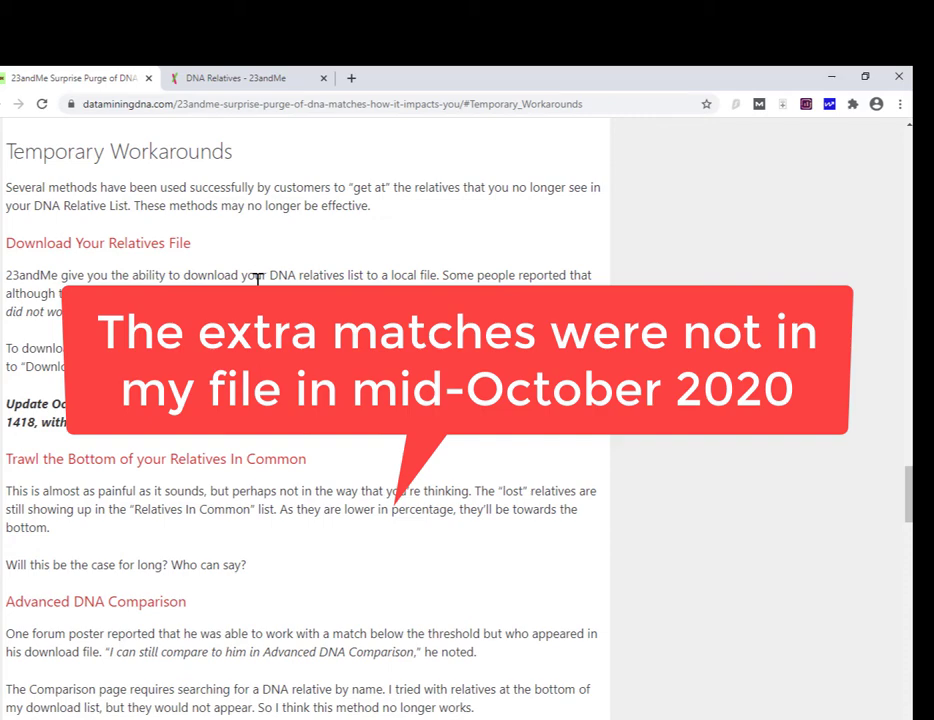
Step: Download the DNA Relatives aggregate data CSV from the bottom of the list and show the download's options
left_click(250, 78)
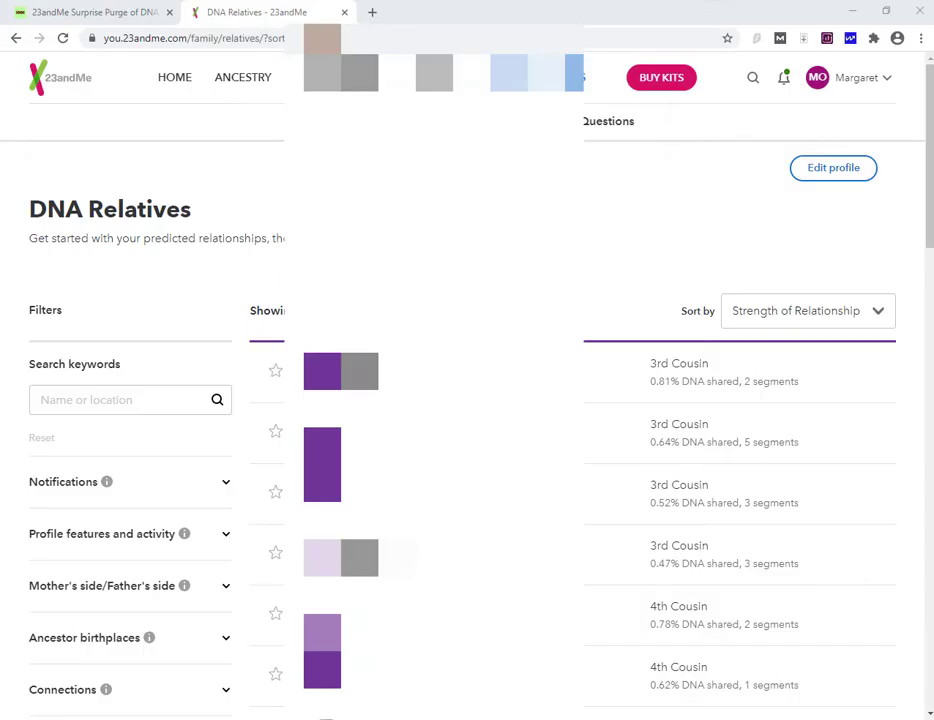
scroll("down", 3)
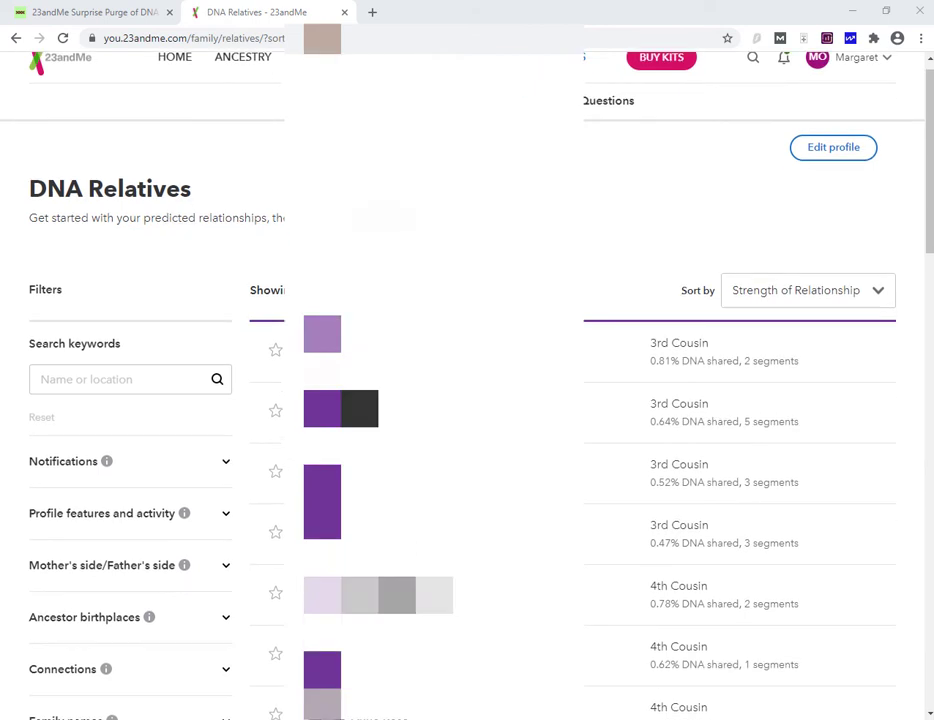
scroll("down", 3)
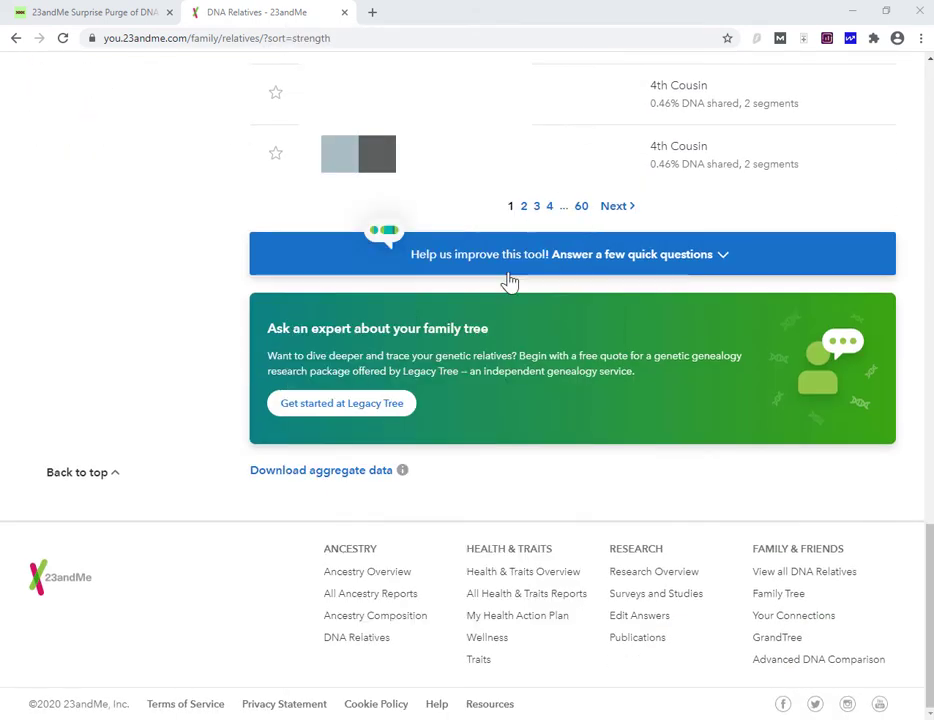
left_click(320, 470)
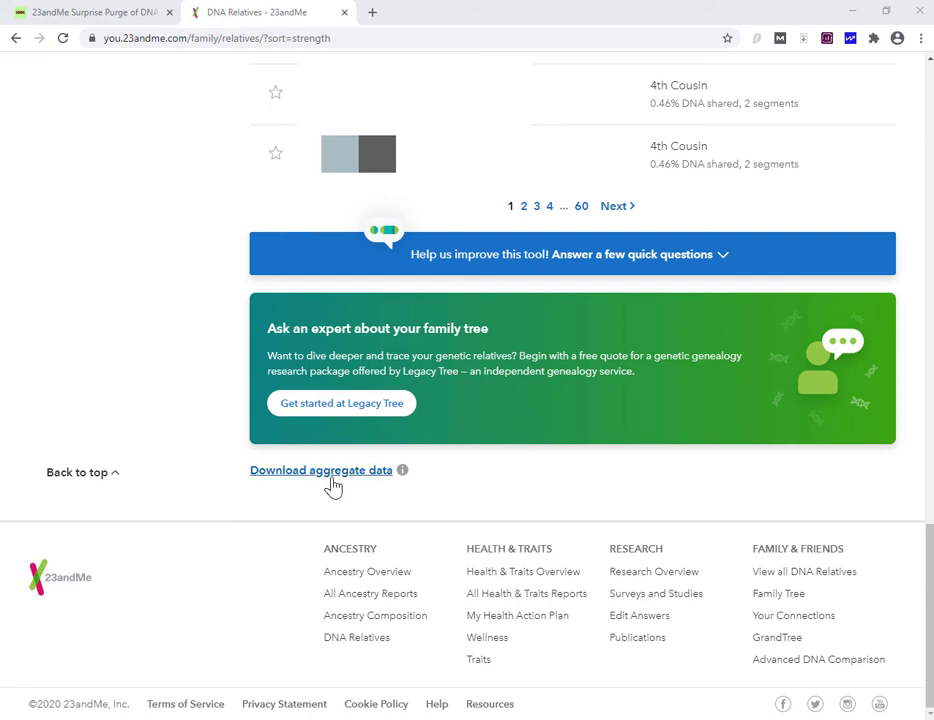
mouse_move(344, 480)
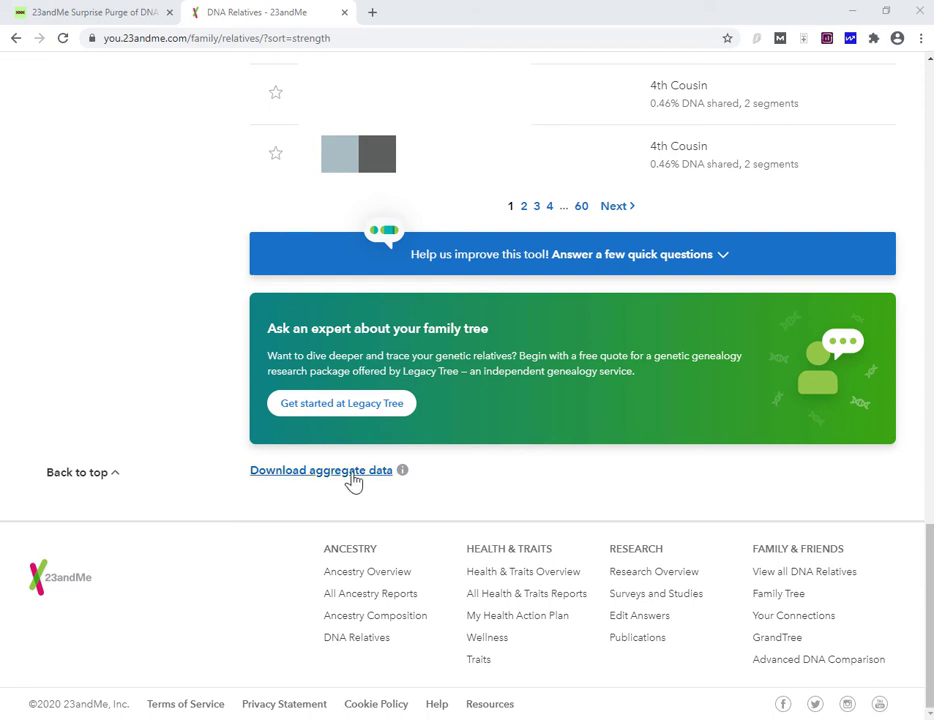
mouse_move(344, 504)
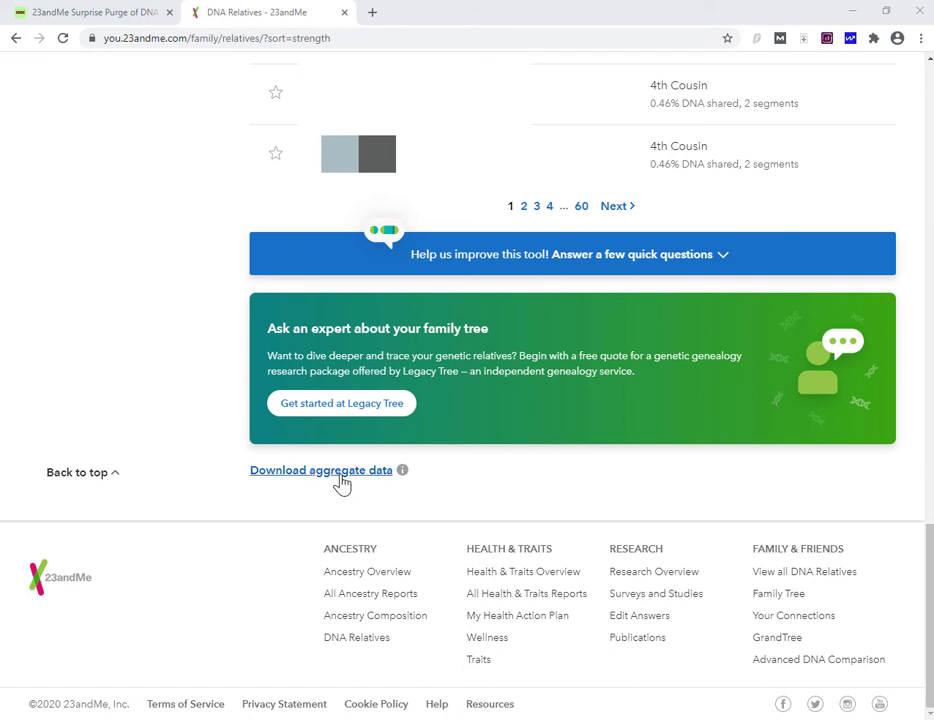
left_click(320, 470)
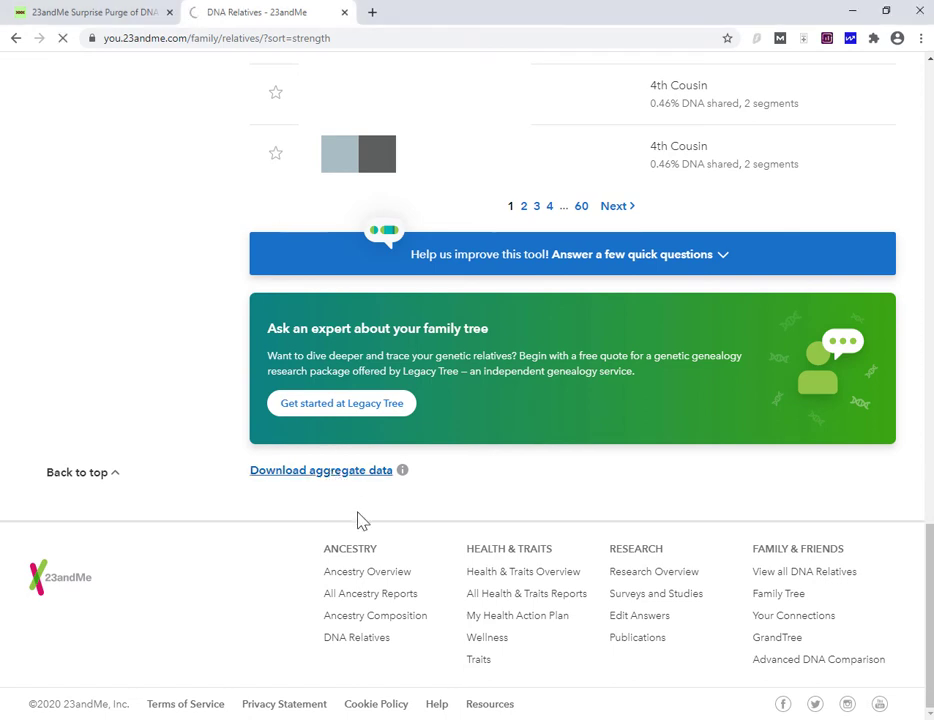
left_click(320, 470)
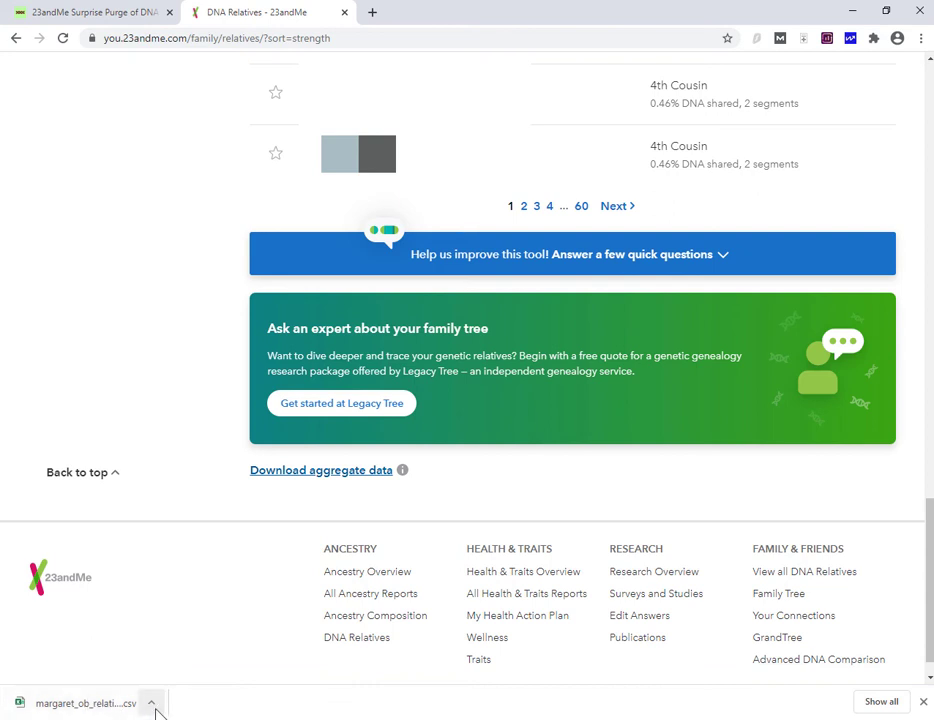
left_click(152, 704)
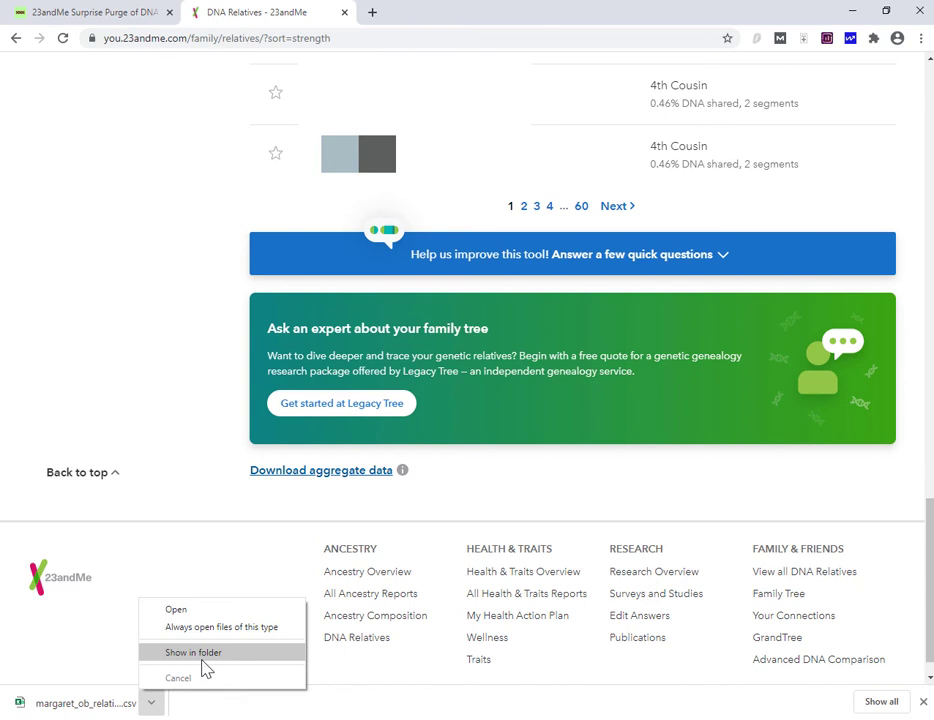
Step: Reveal the downloaded relatives CSV in the Downloads folder in File Explorer
left_click(192, 652)
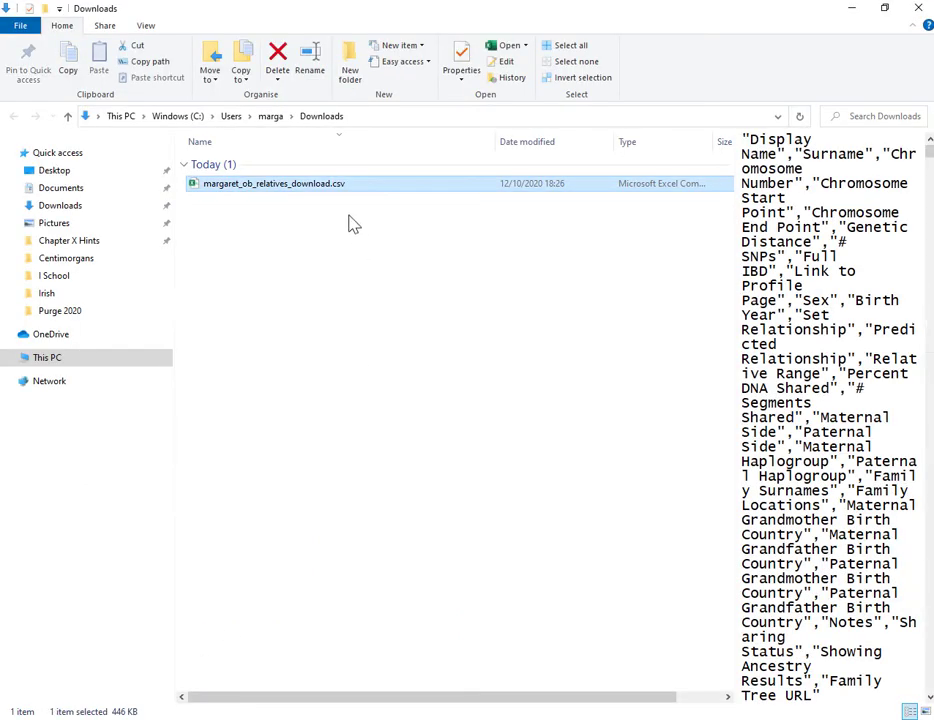
mouse_move(340, 190)
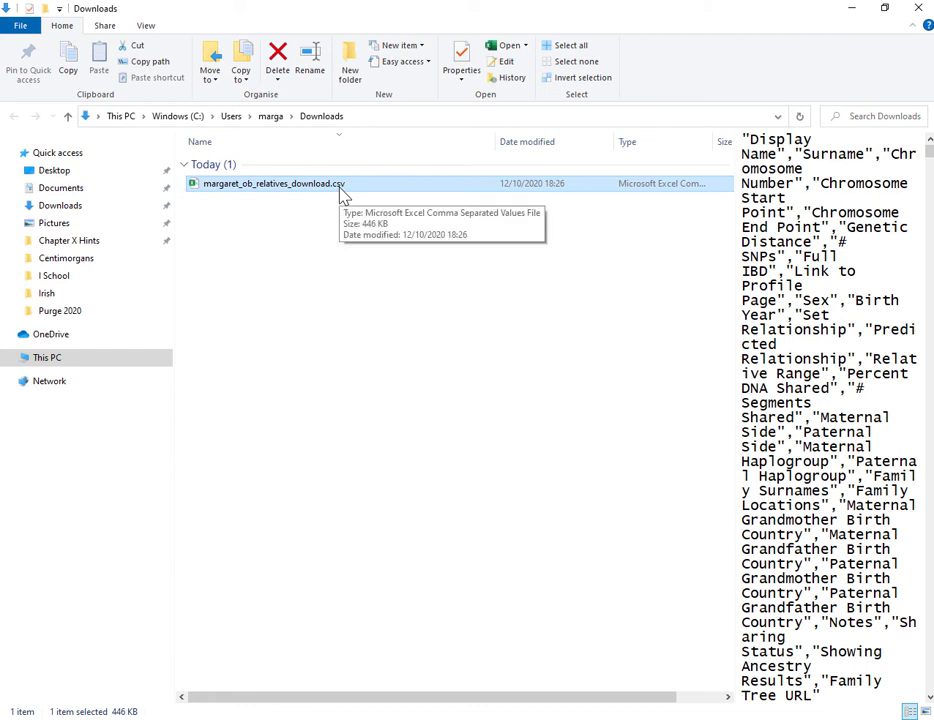
mouse_move(332, 196)
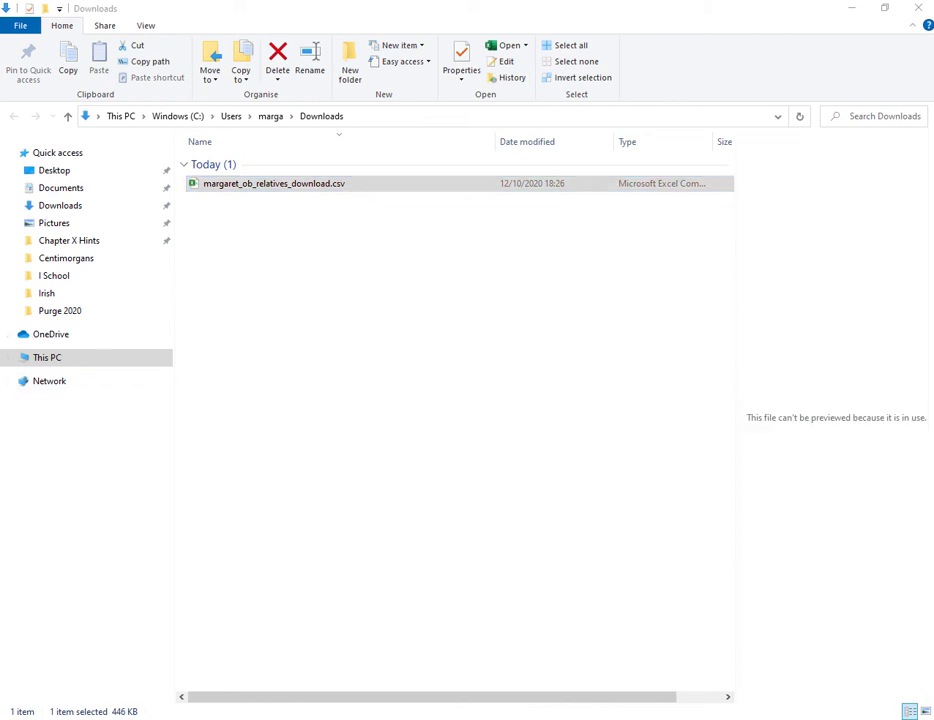
Step: Open the relatives CSV in Excel, dismiss the data-loss warning, and scroll through the ~1,500 matches
double_click(272, 184)
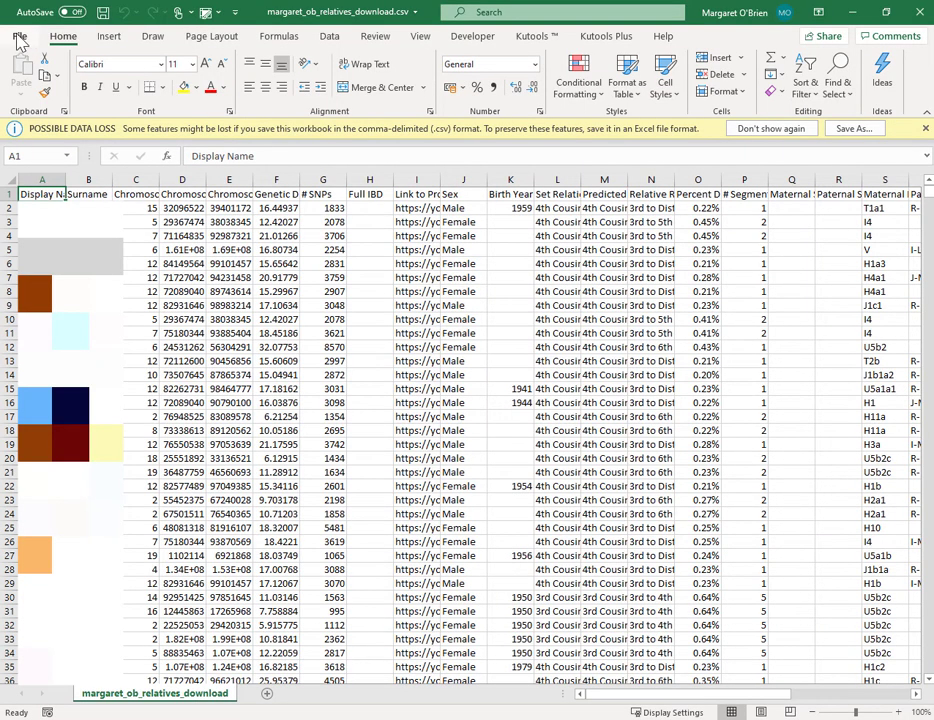
left_click(20, 36)
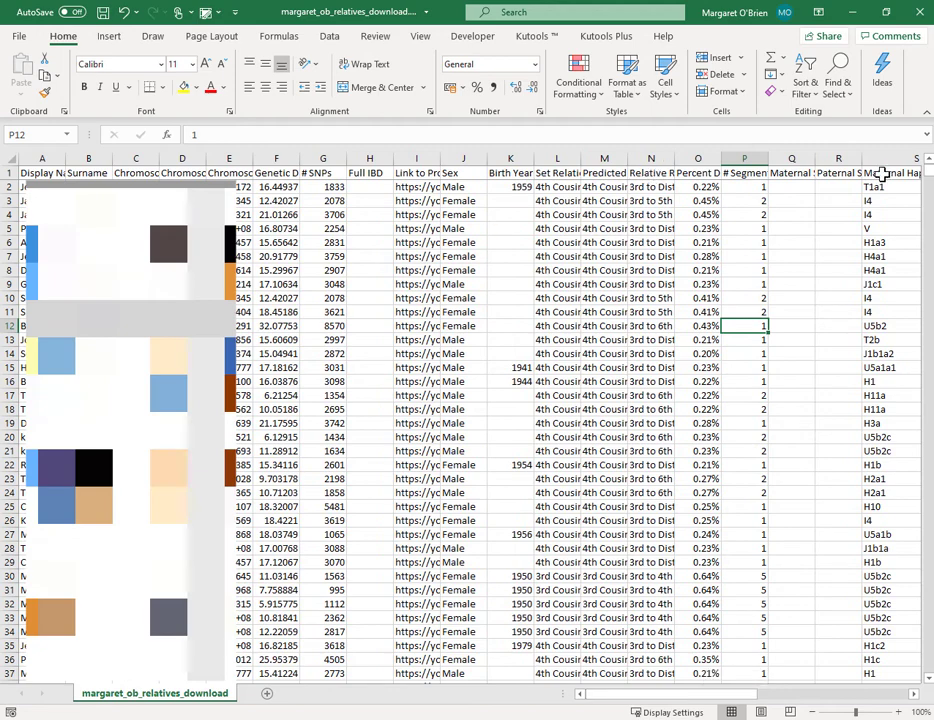
scroll("down", 3)
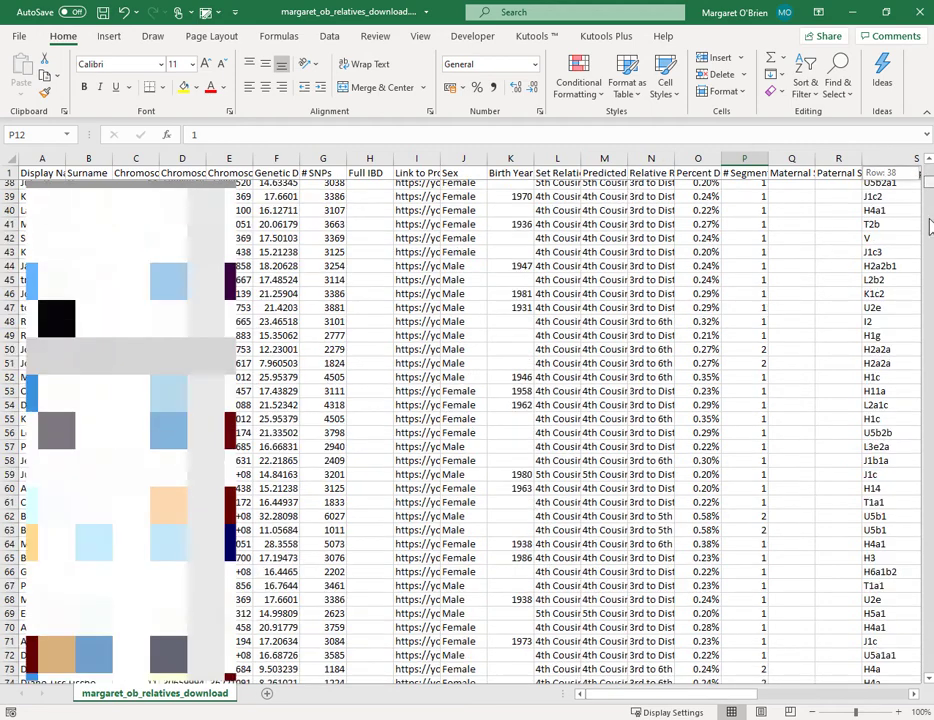
scroll("down", 3)
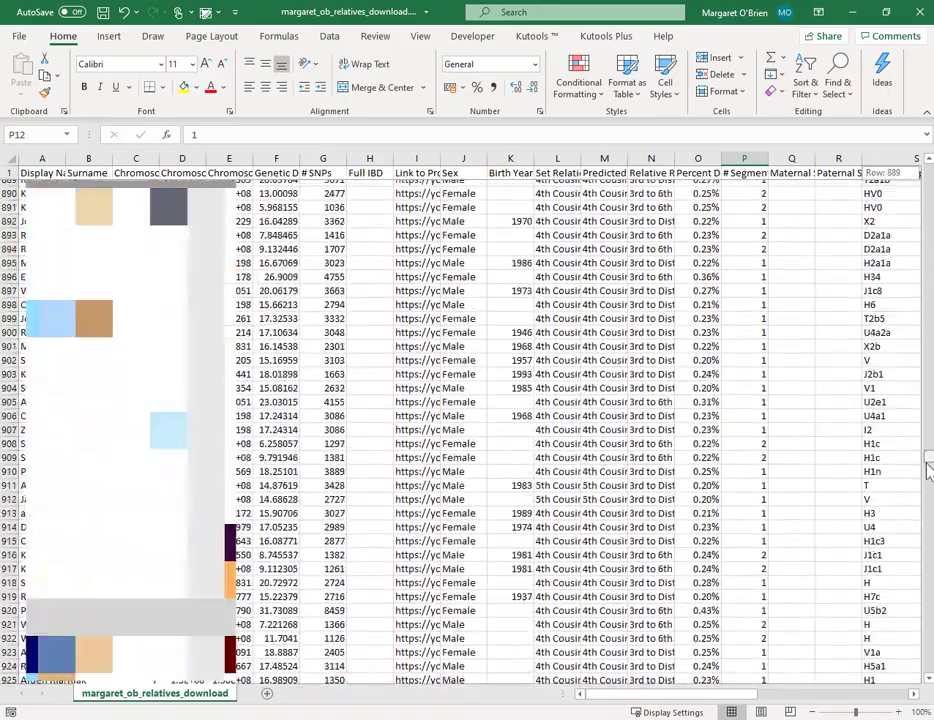
scroll("down", 3)
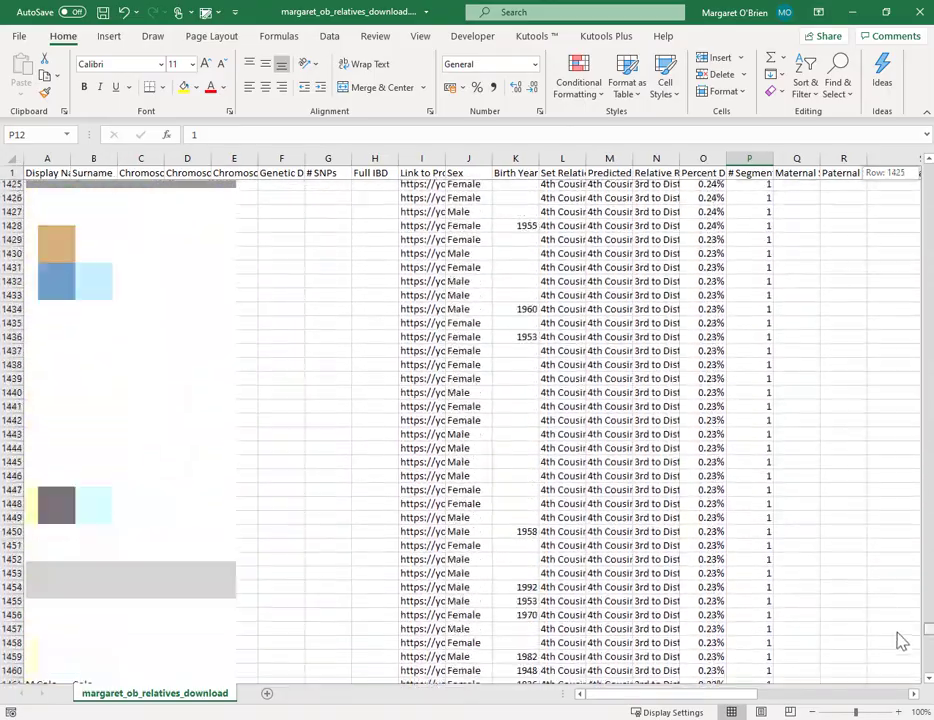
scroll("down", 3)
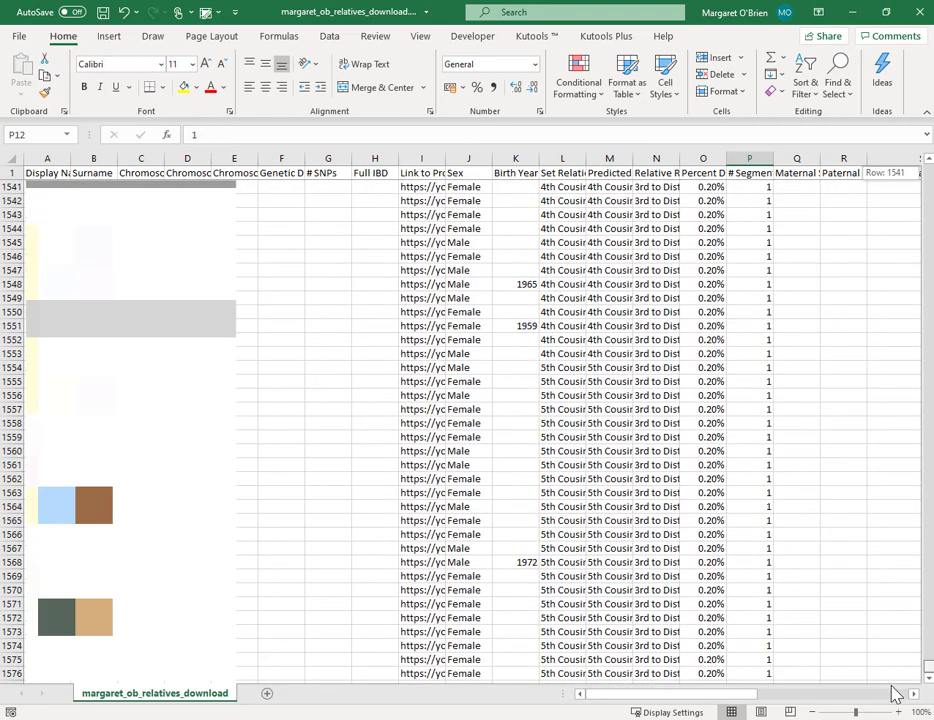
scroll("down", 3)
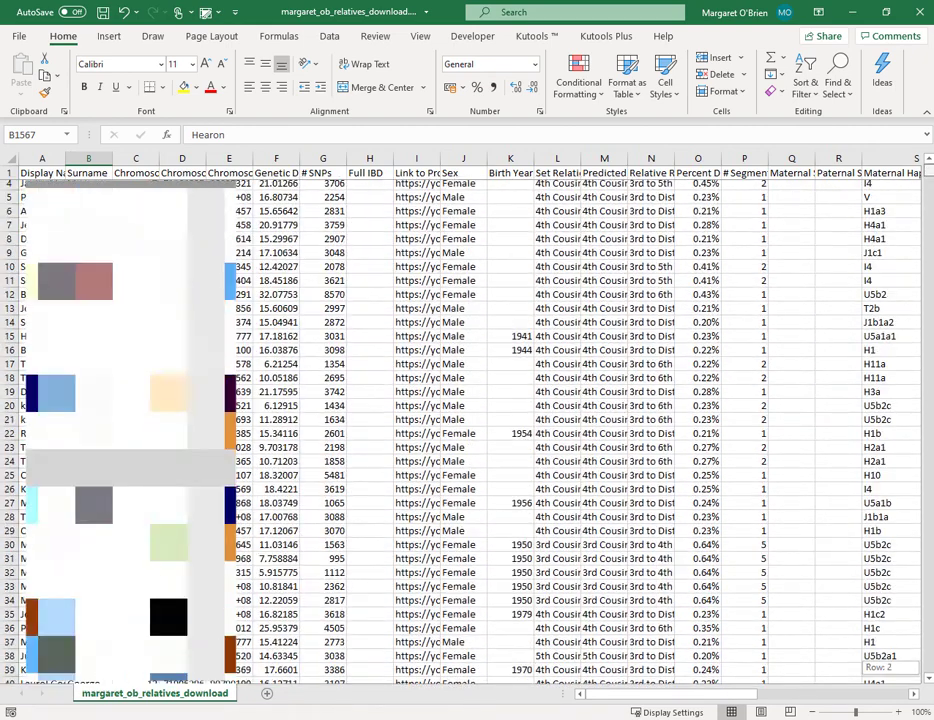
scroll("down", 3)
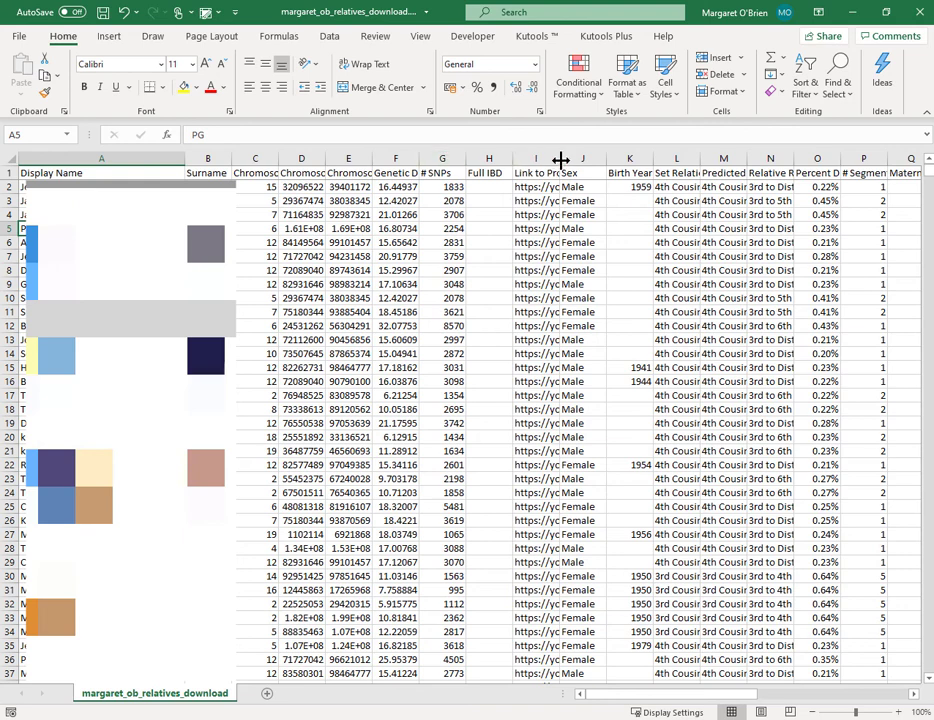
Step: Widen the Link to Profile Page column, inspect a few full URLs, and select the column of profile links
left_click_drag(534, 160, 720, 160)
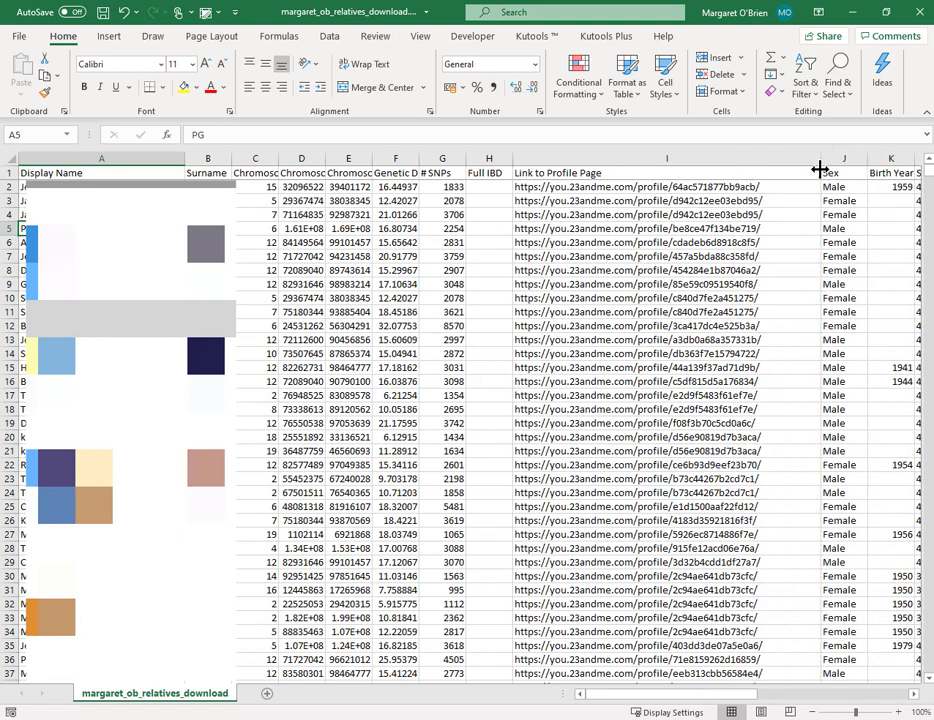
left_click(668, 188)
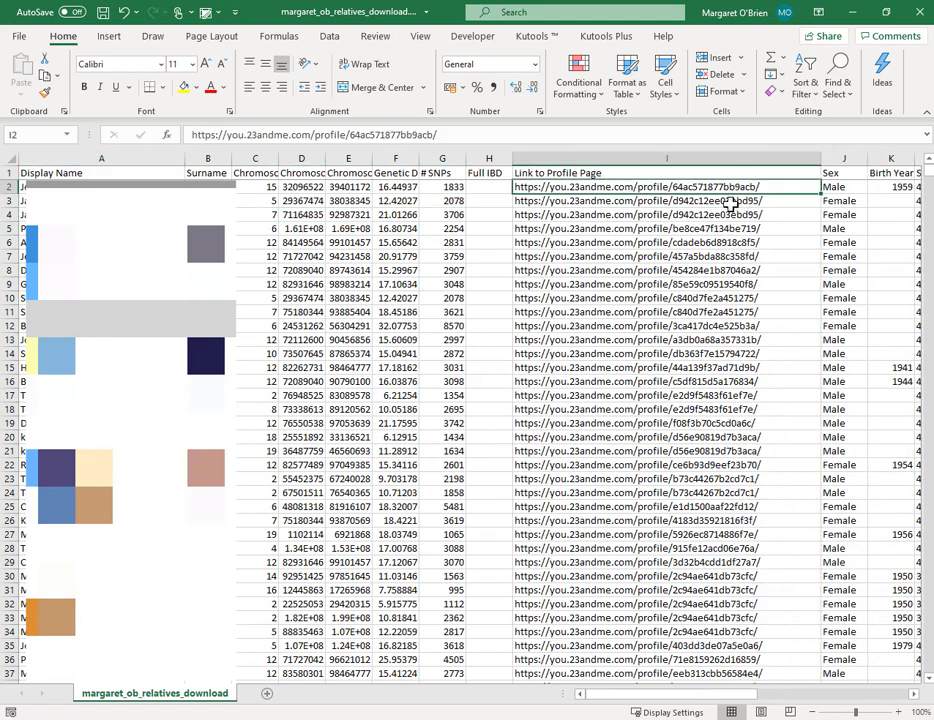
left_click(666, 242)
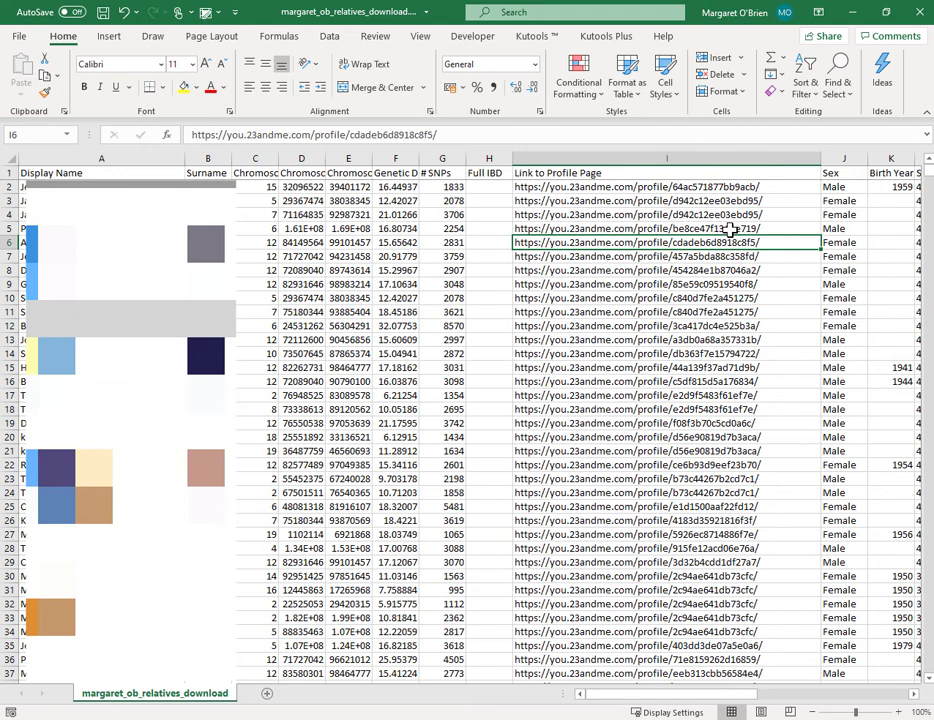
mouse_move(650, 200)
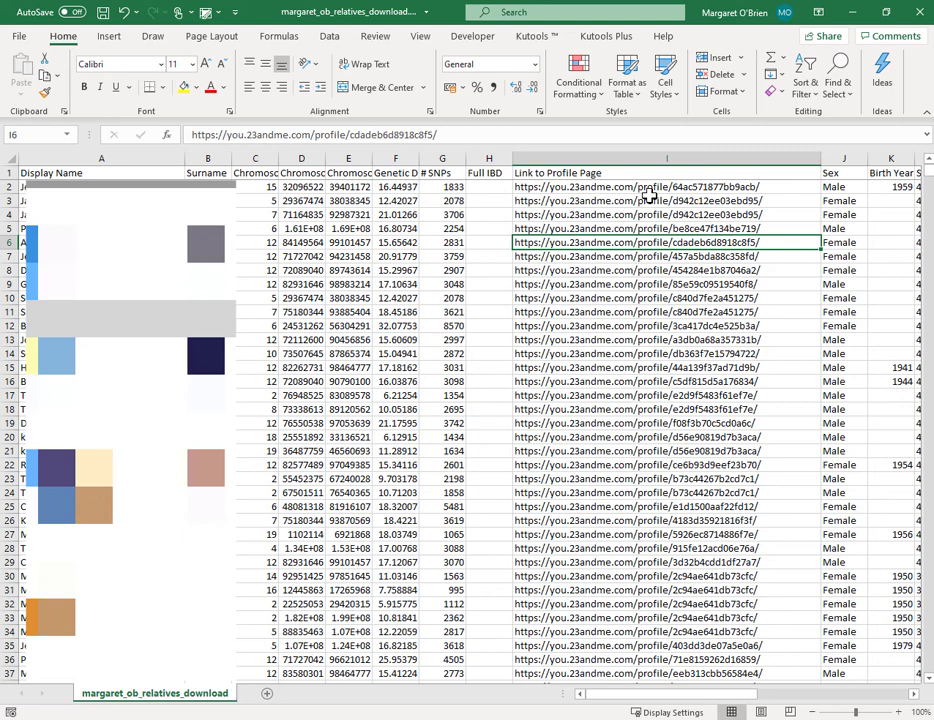
left_click(666, 172)
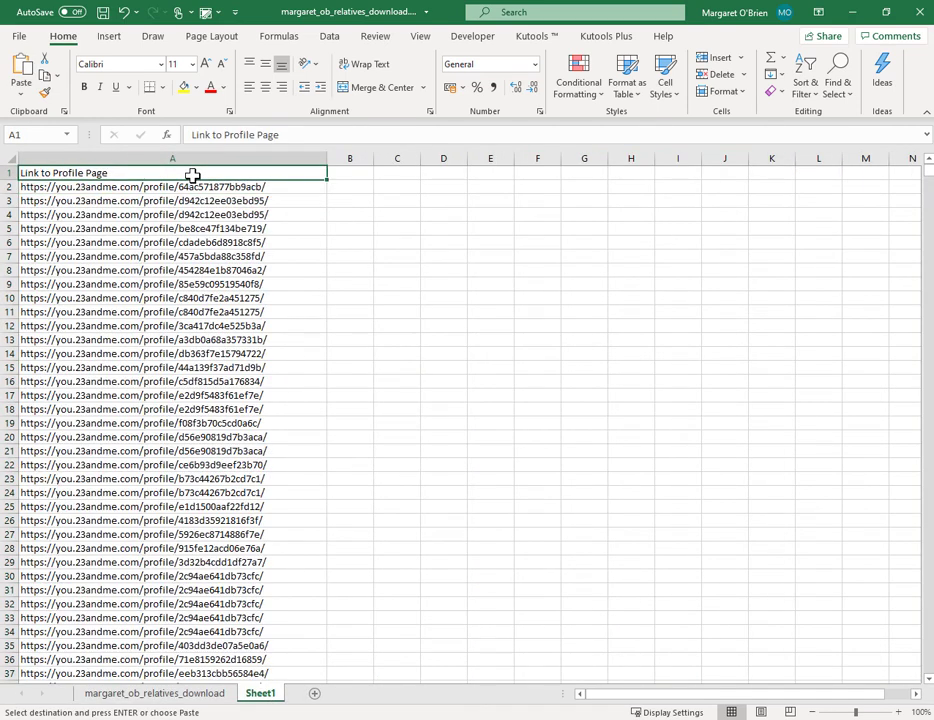
mouse_move(818, 158)
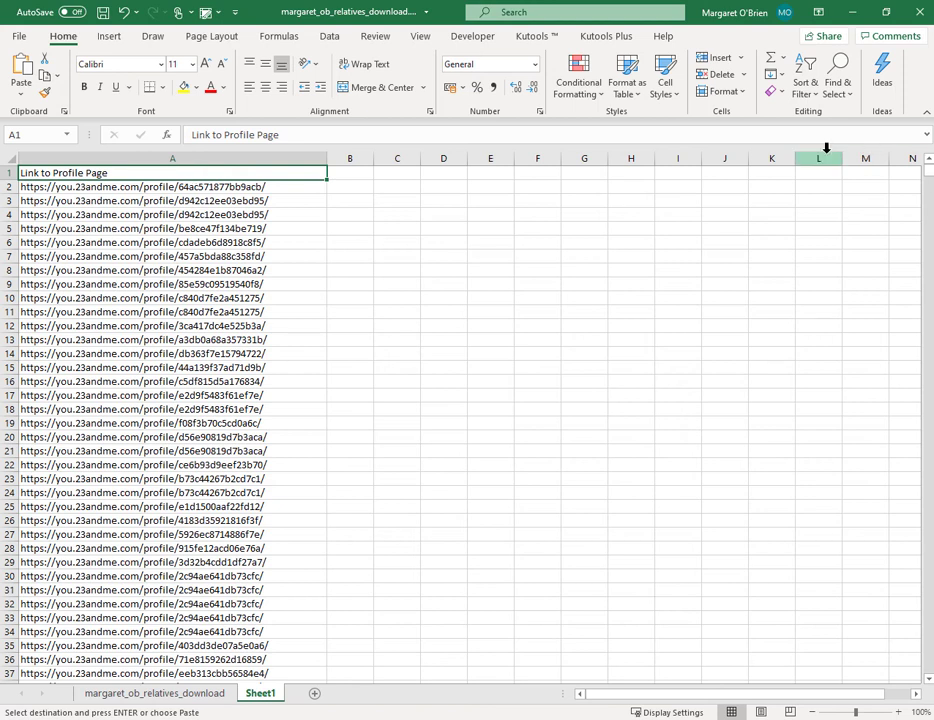
Step: Advanced-filter the profile links to B1 as a copy with unique records only
left_click(804, 72)
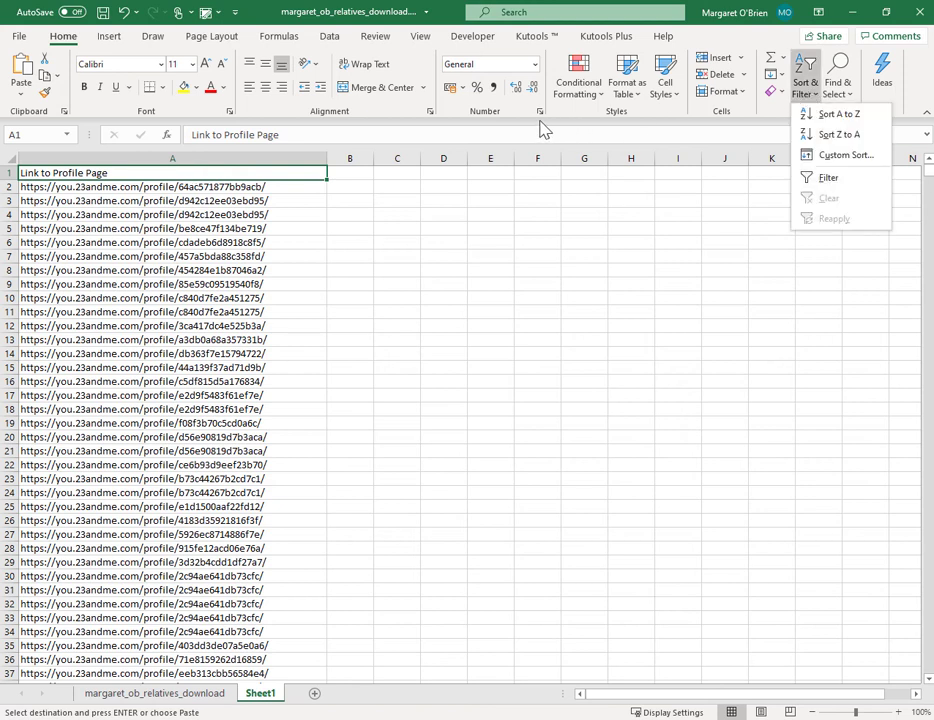
left_click(328, 36)
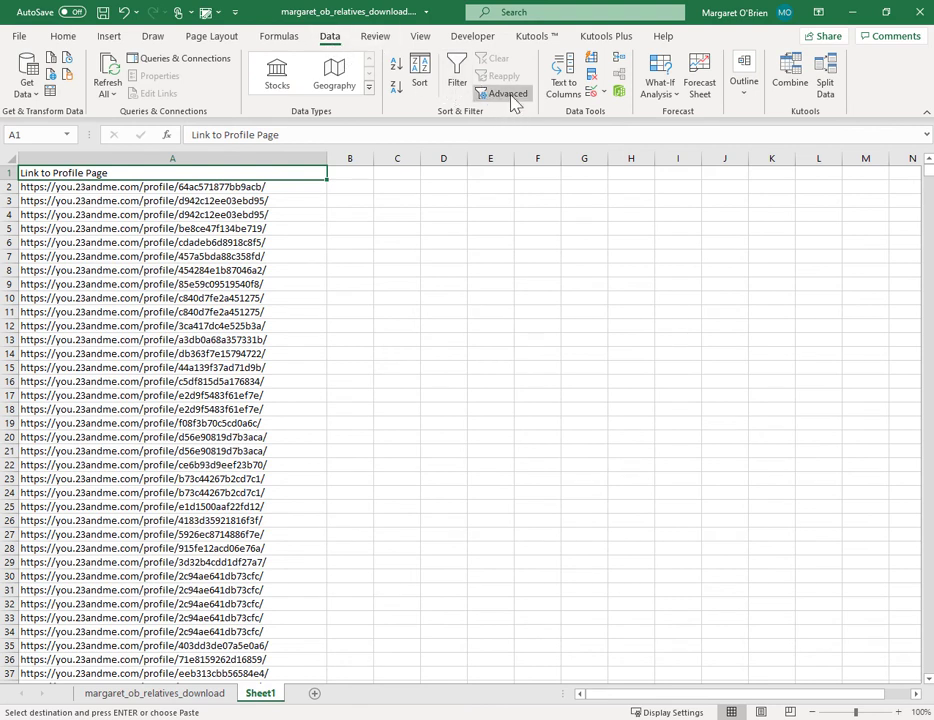
left_click(508, 94)
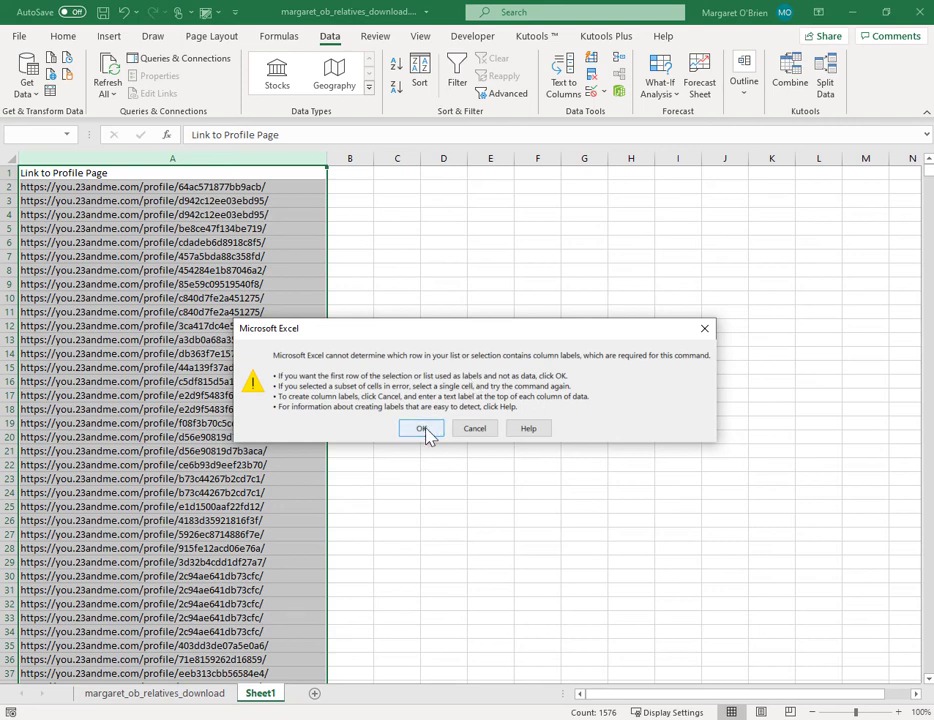
left_click(420, 428)
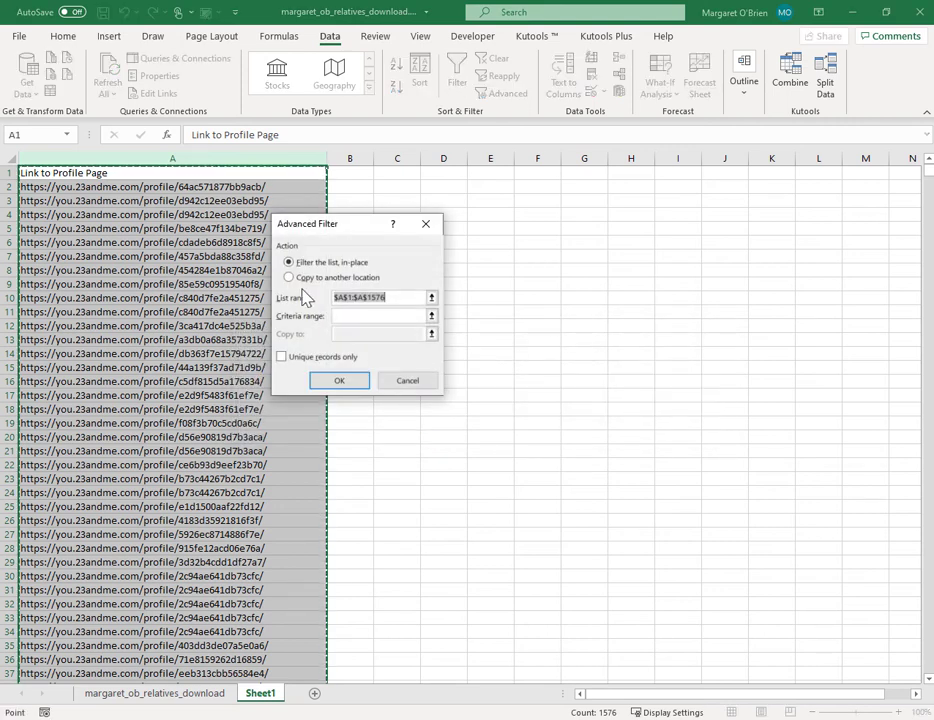
left_click(288, 276)
type("B")
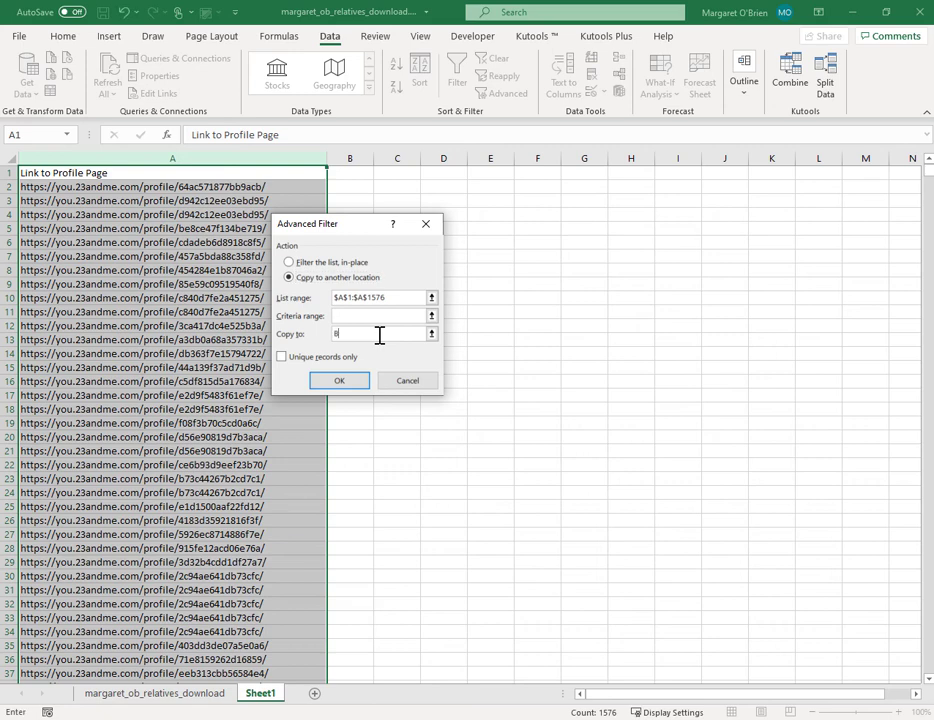
type("1")
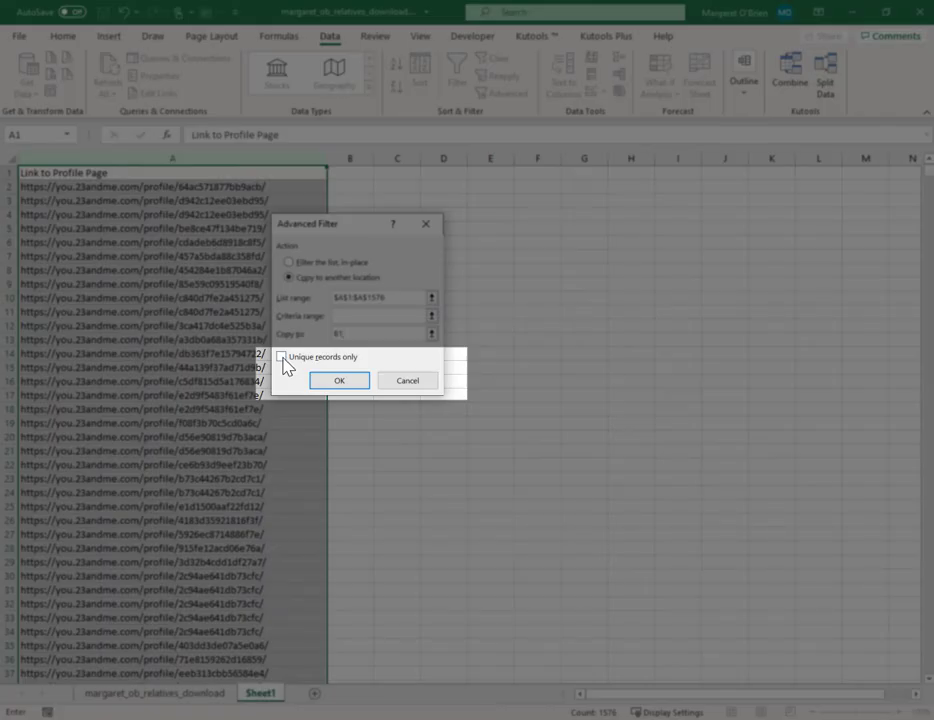
left_click(338, 380)
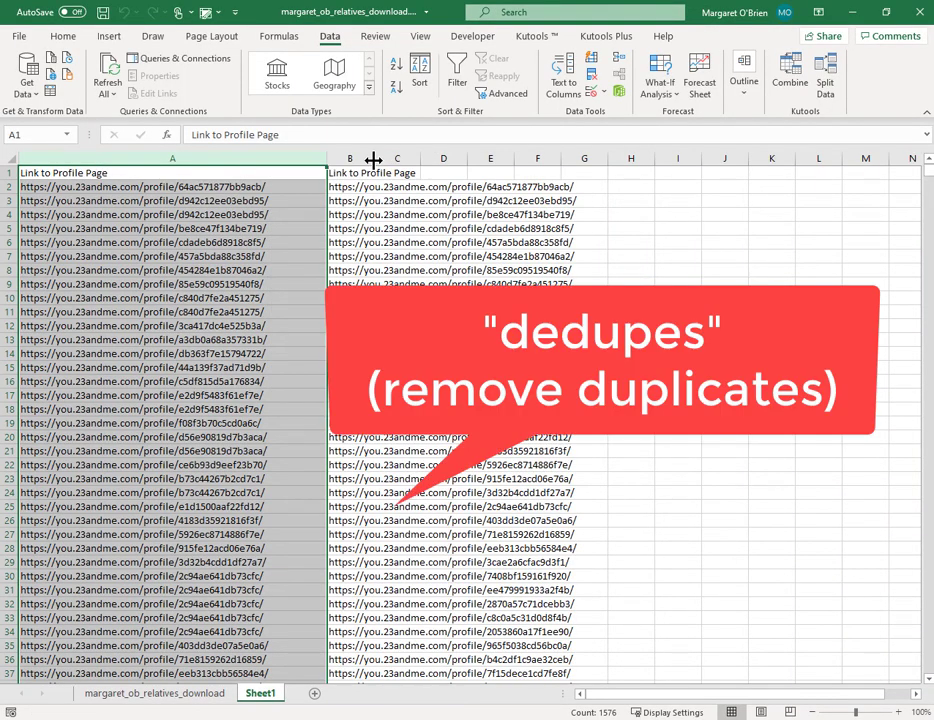
scroll("down", 3)
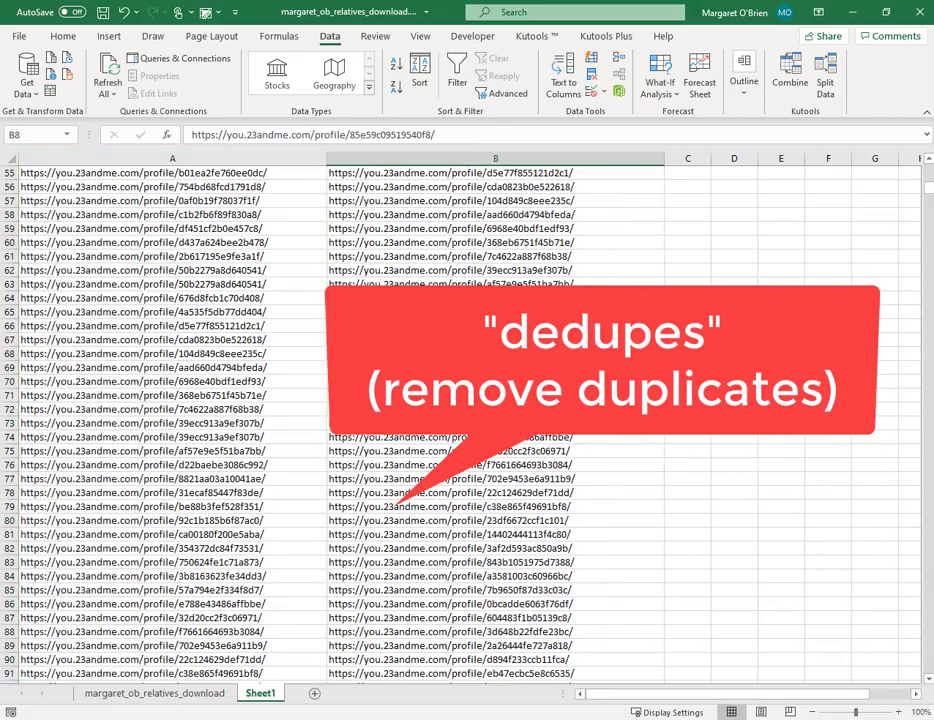
scroll("down", 3)
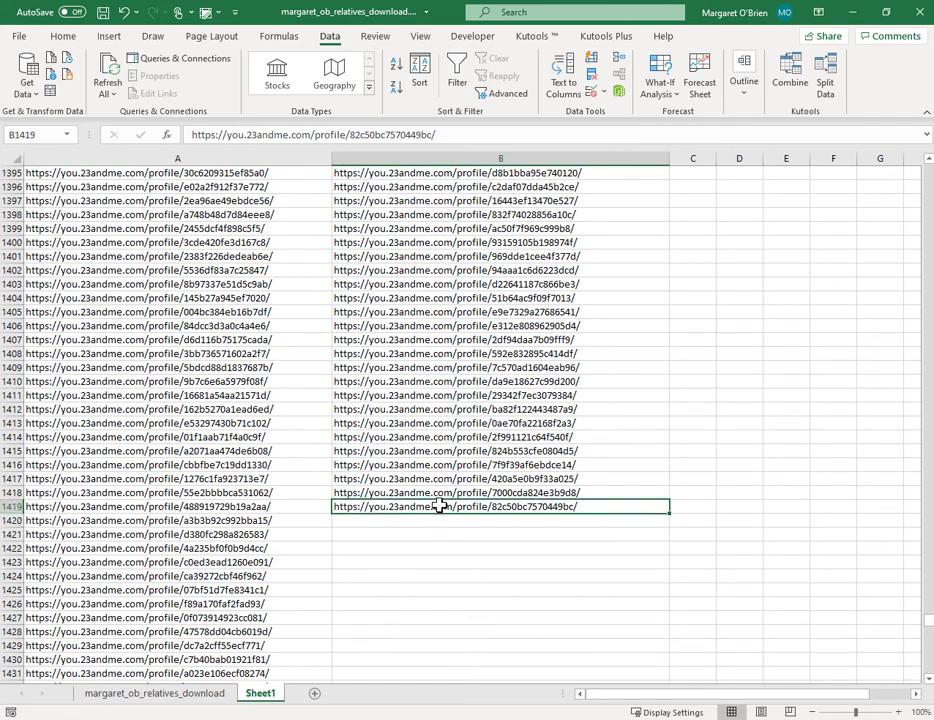
mouse_move(452, 506)
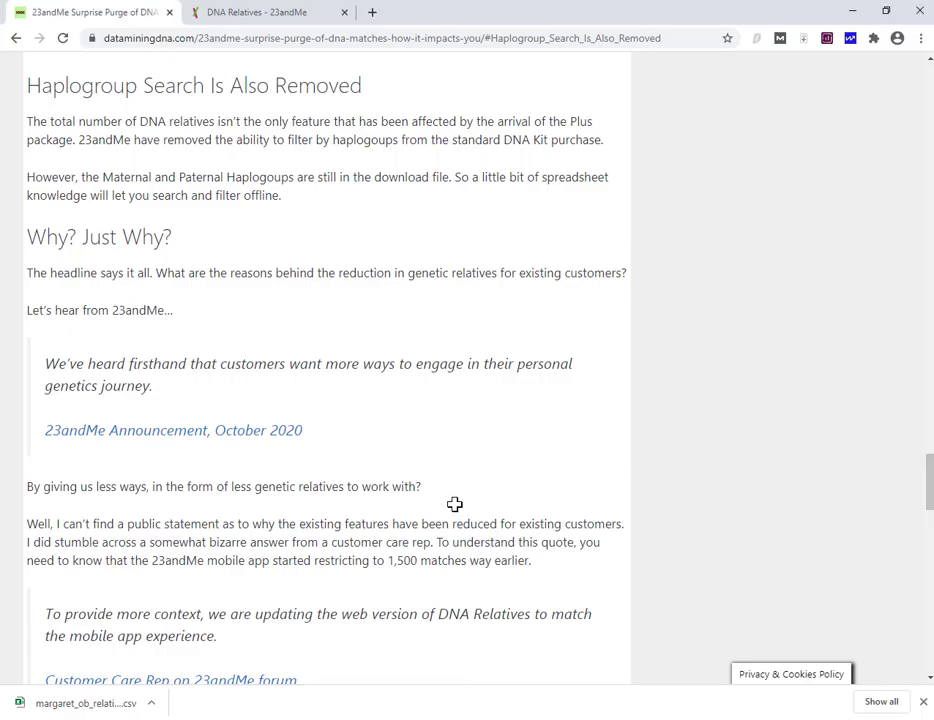
Step: Return to 23andMe DNA Relatives and jump to the last page, 60
left_click(256, 12)
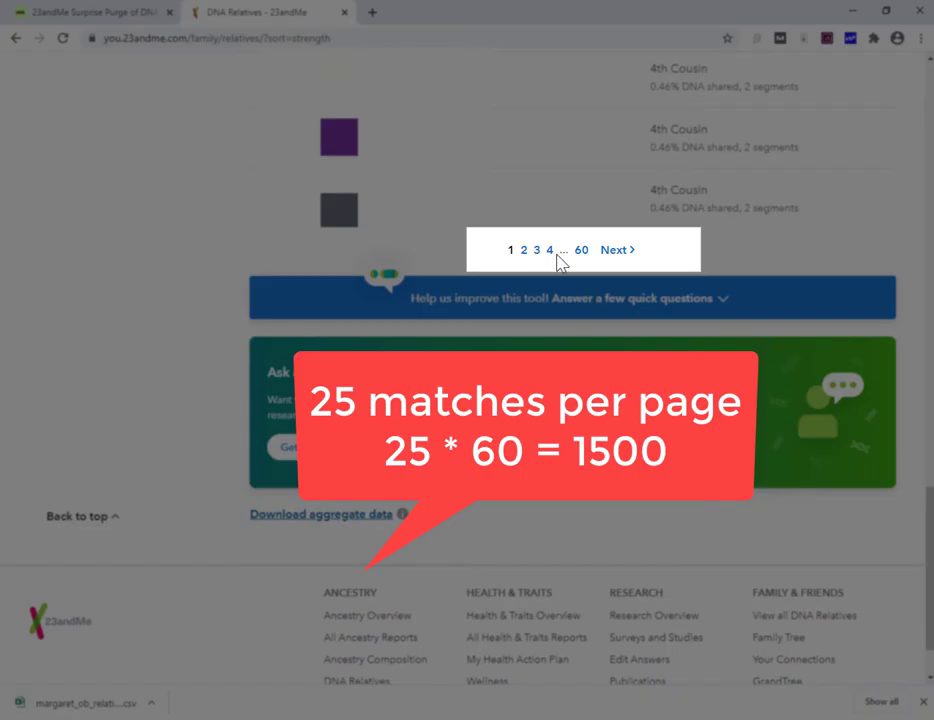
mouse_move(580, 256)
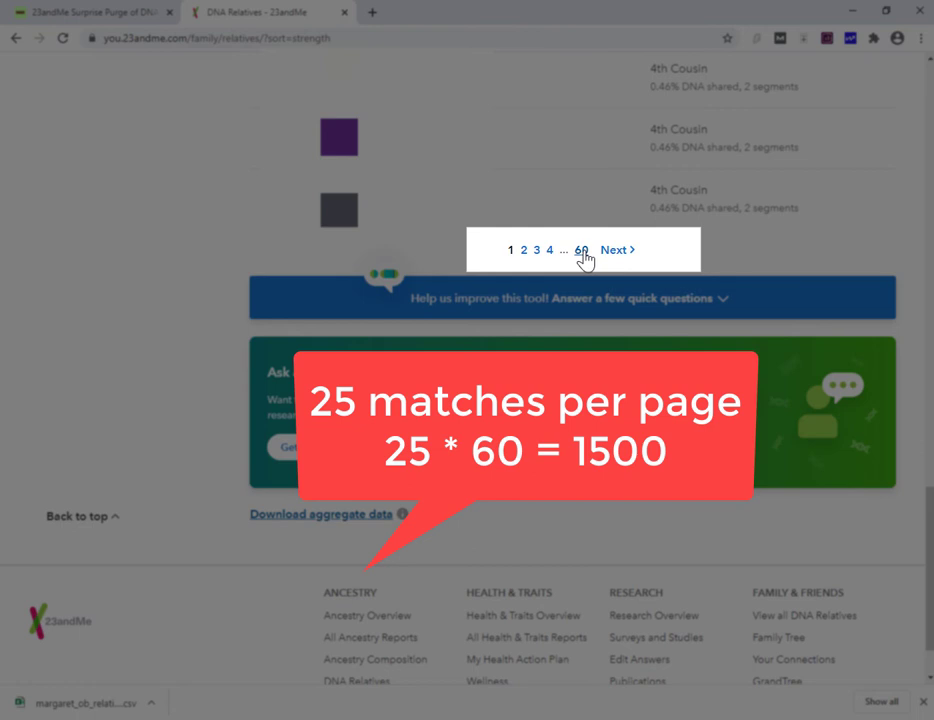
left_click(580, 248)
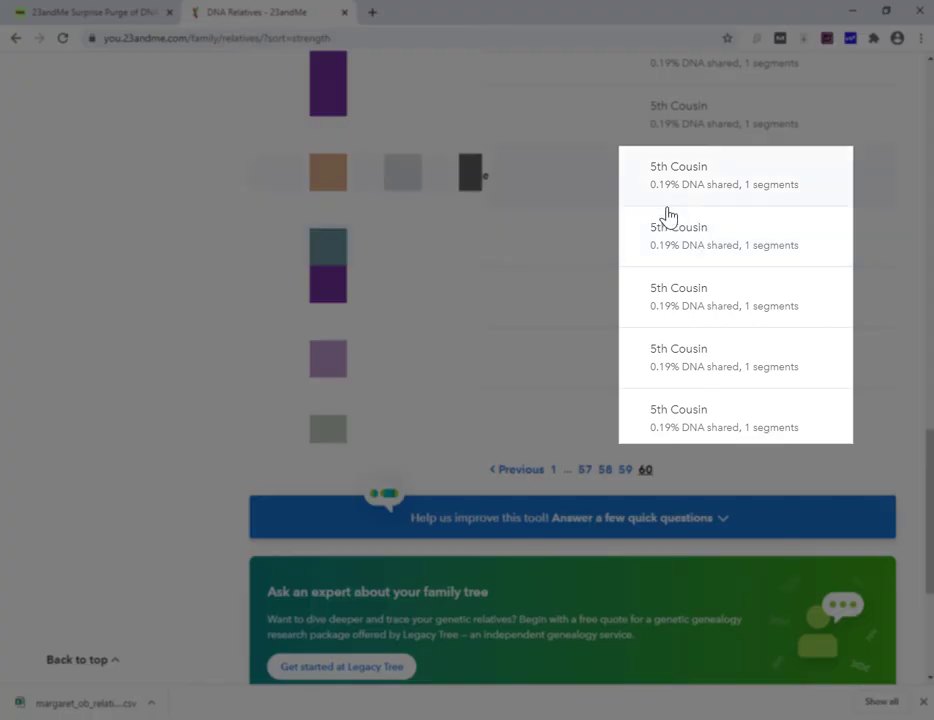
mouse_move(684, 452)
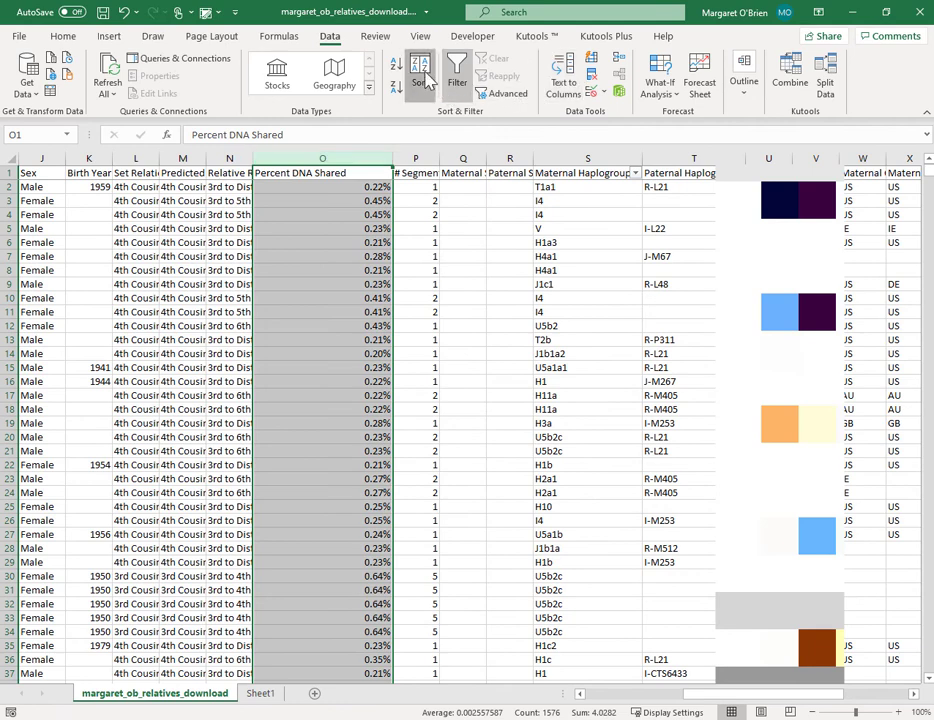
Step: Sort the whole relatives table by Percent DNA Shared, expanding the selection and choosing the order
left_click(420, 78)
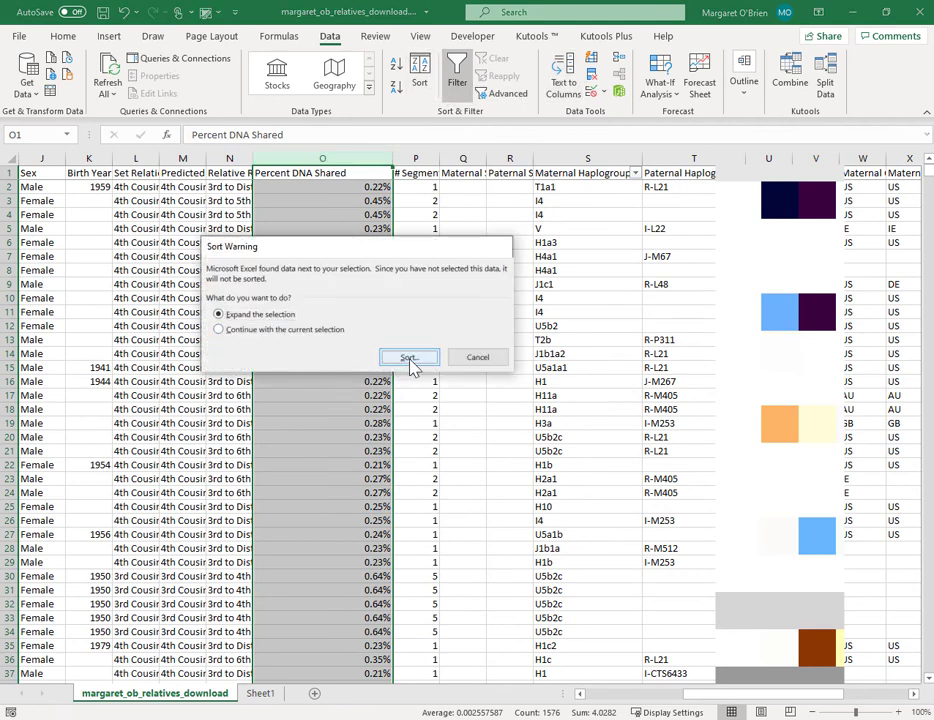
left_click(408, 358)
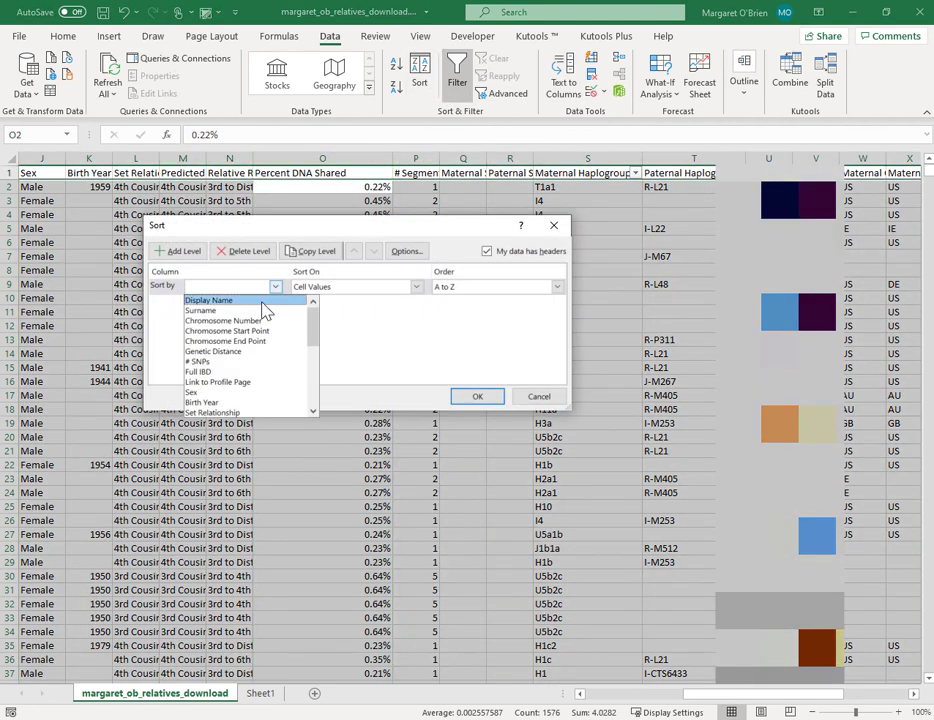
scroll("down", 3)
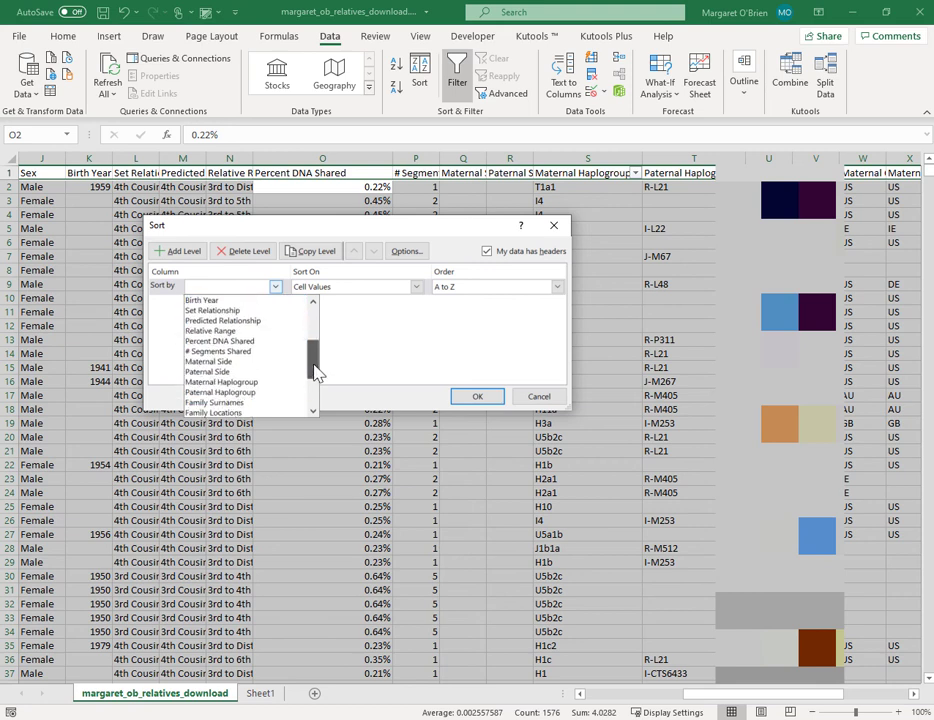
left_click(220, 340)
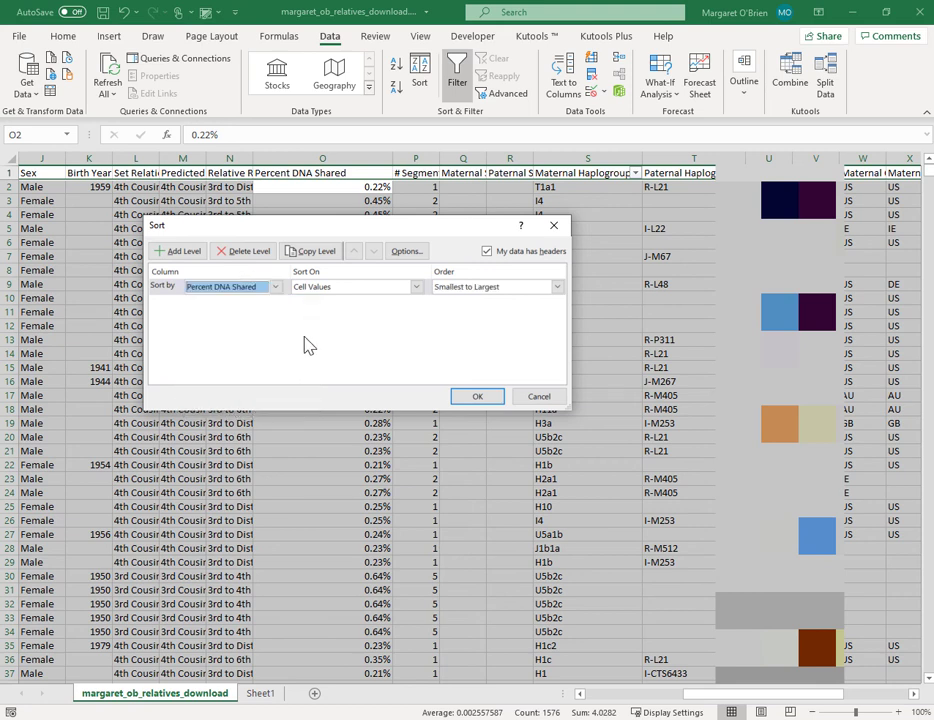
left_click(476, 396)
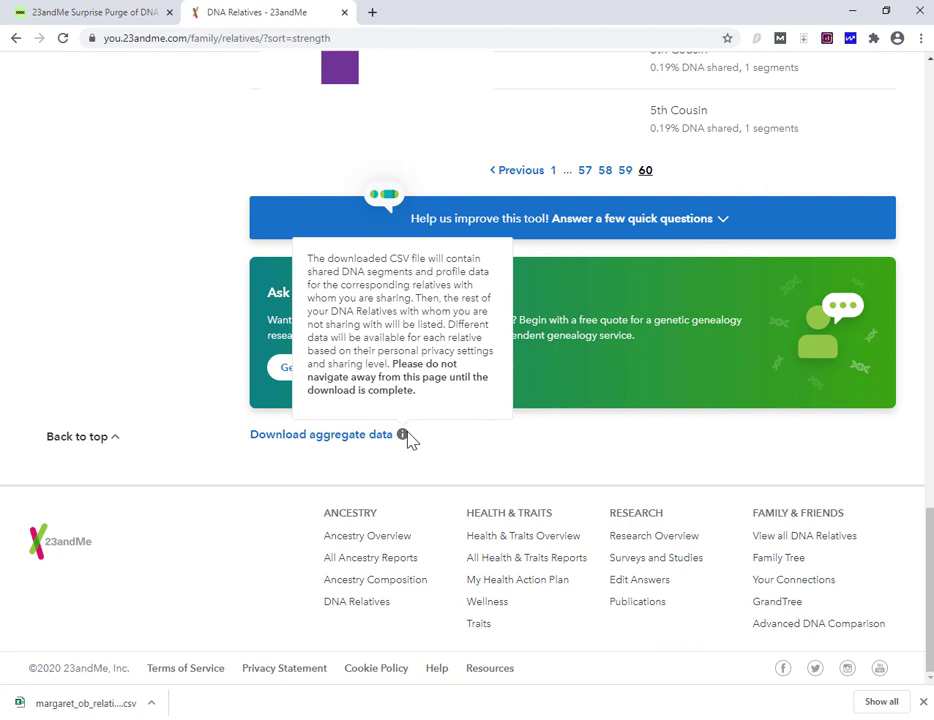
mouse_move(744, 348)
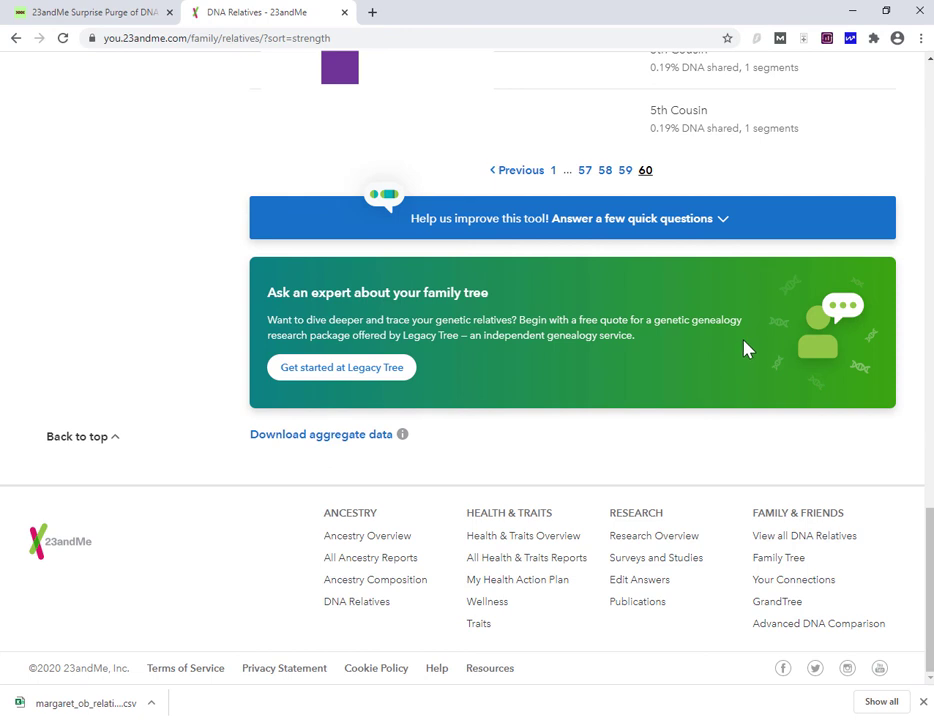
left_click(90, 12)
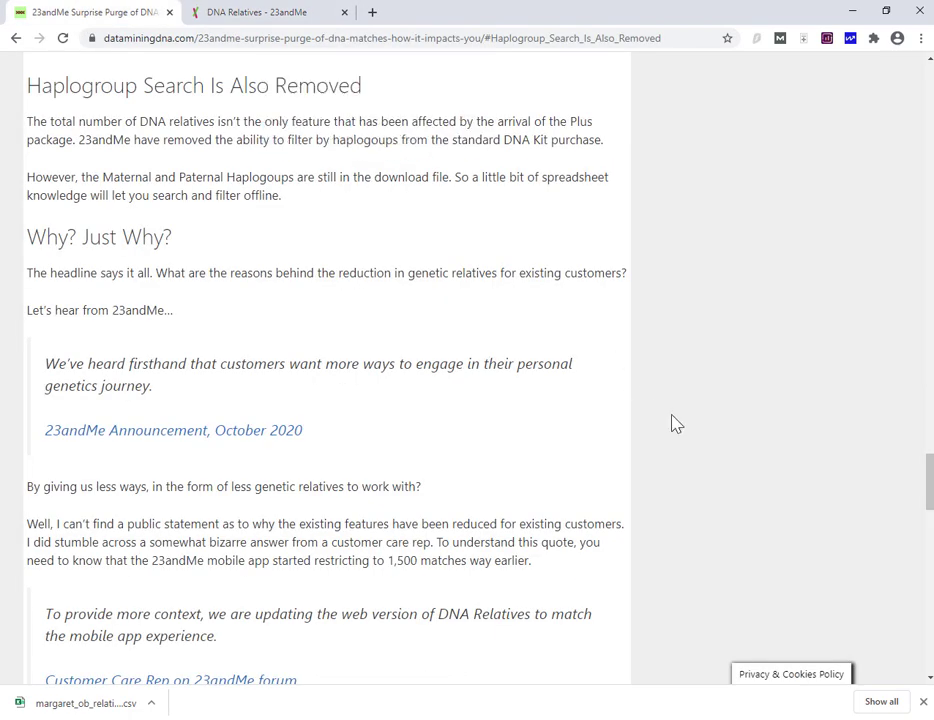
Step: Scroll down the blog article to the section on 23andMe's competitors
scroll("down", 3)
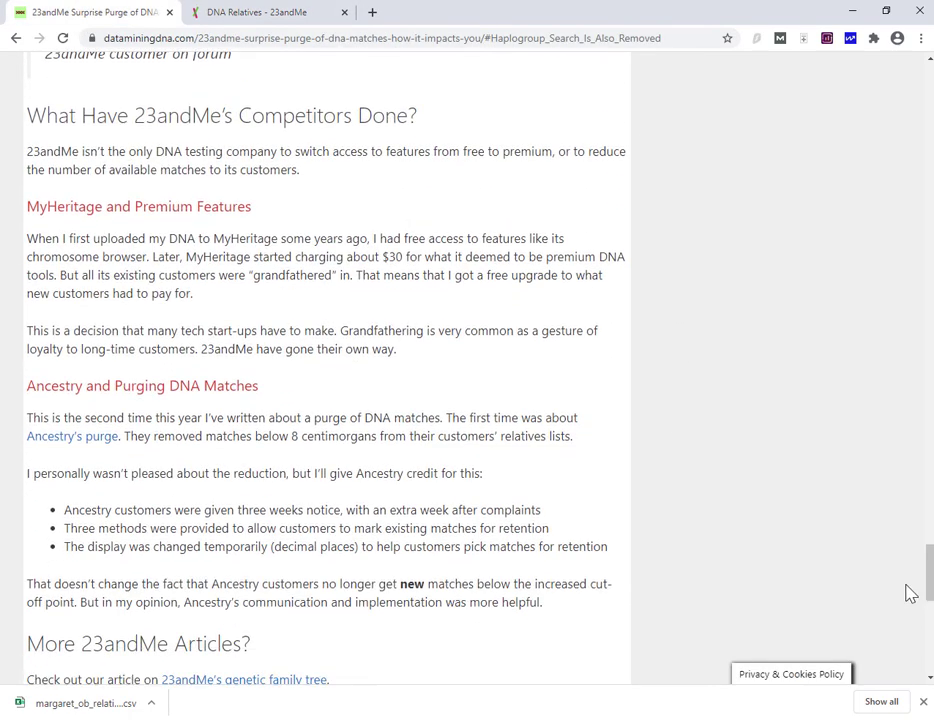